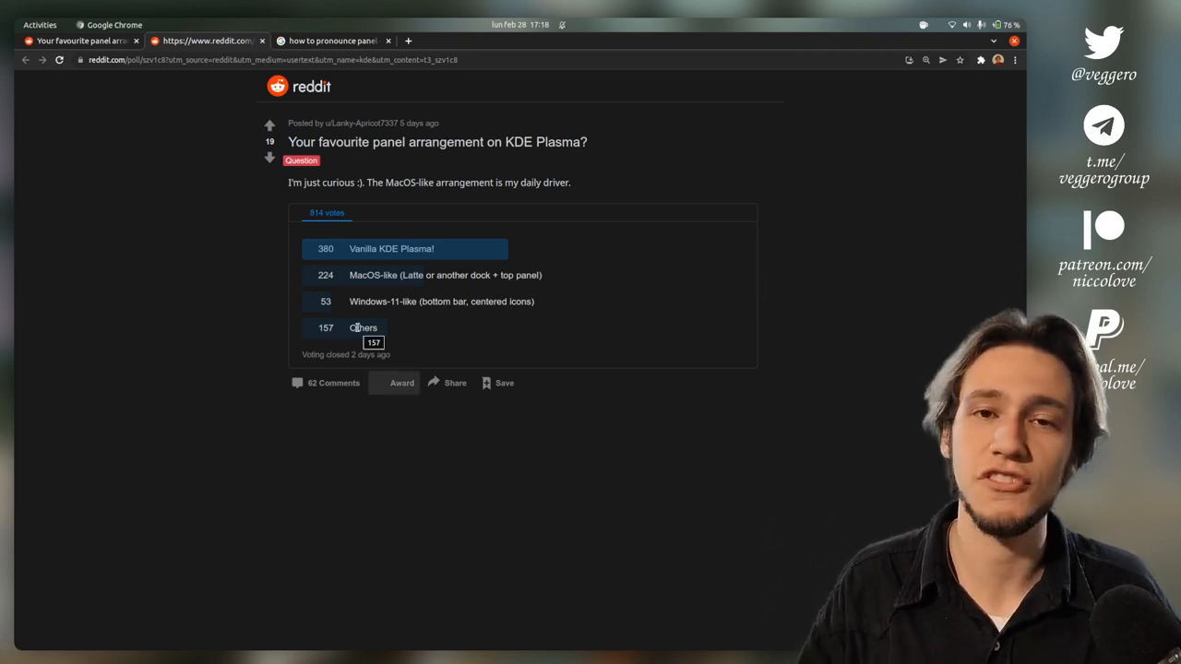
mouse_move(332, 356)
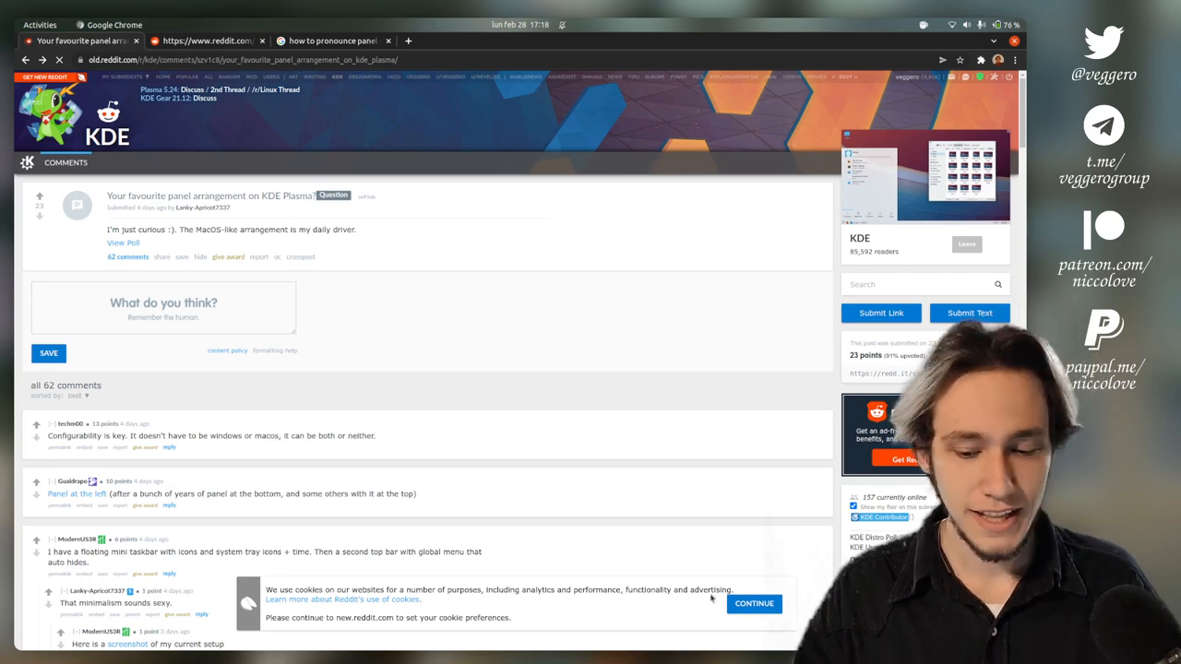
Step: Scroll down the top-sorted comments toward the linked [Not OC] KDE tiling post
scroll("down", 3)
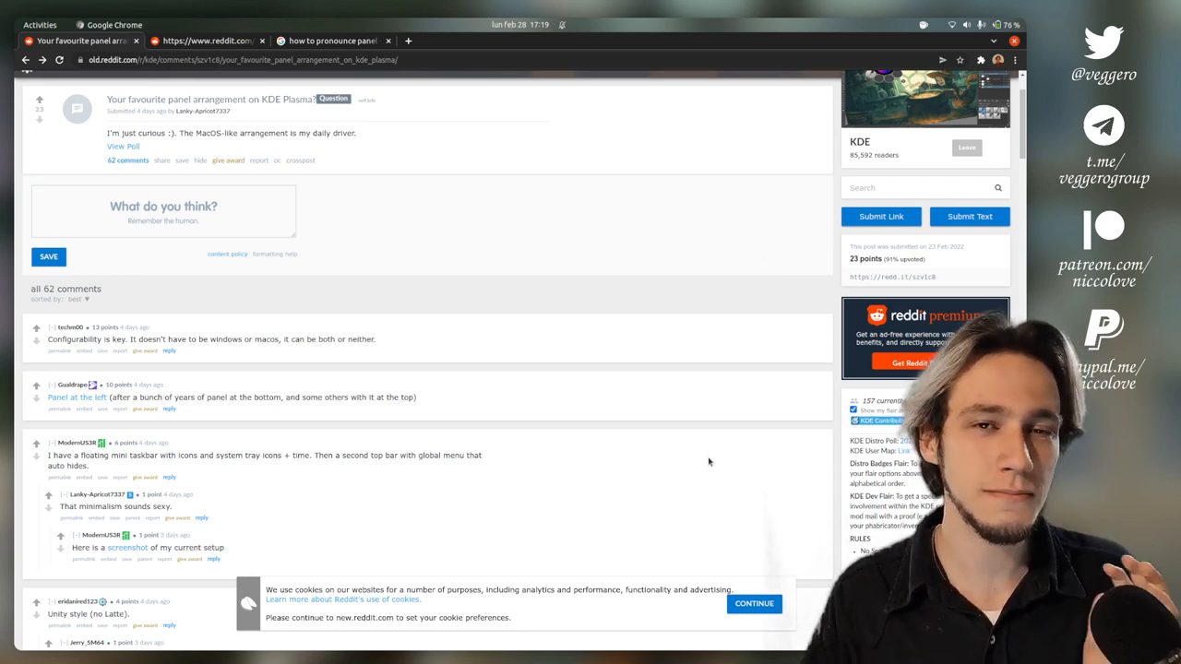
mouse_move(580, 263)
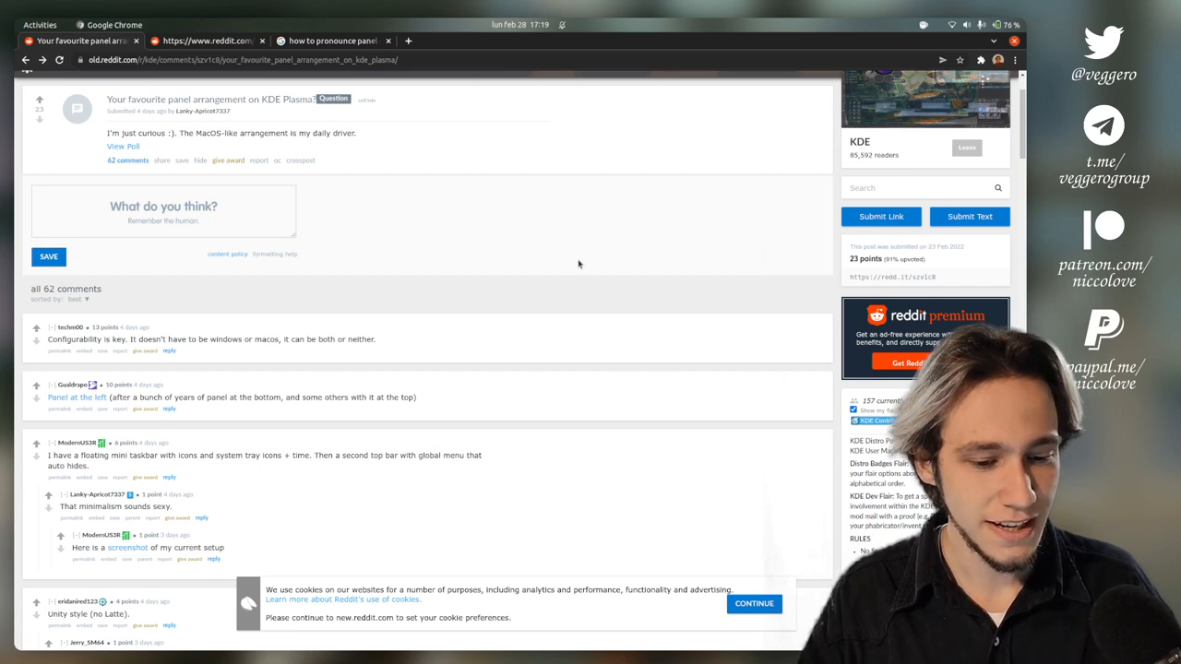
scroll("down", 3)
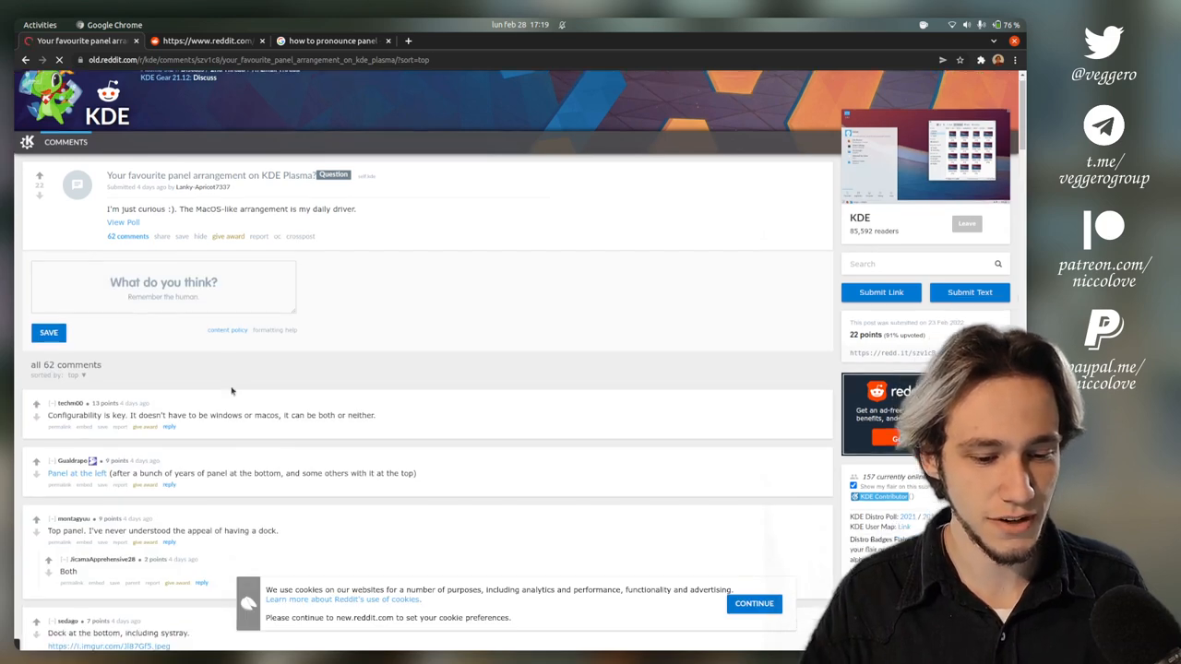
scroll("down", 3)
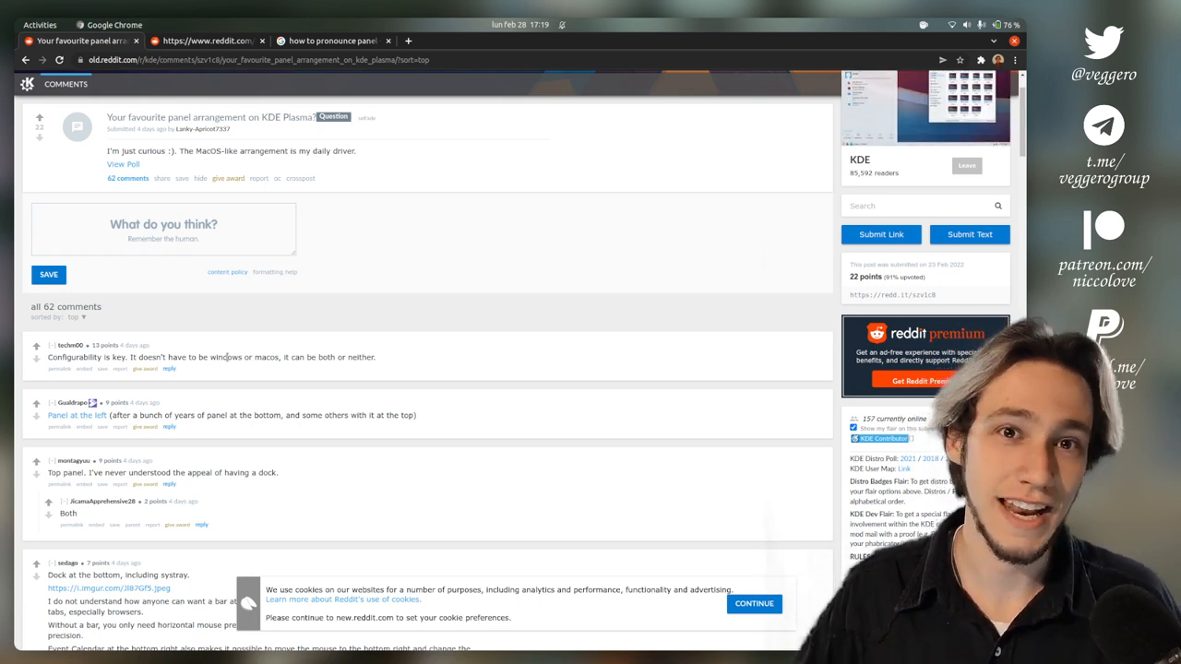
scroll("down", 3)
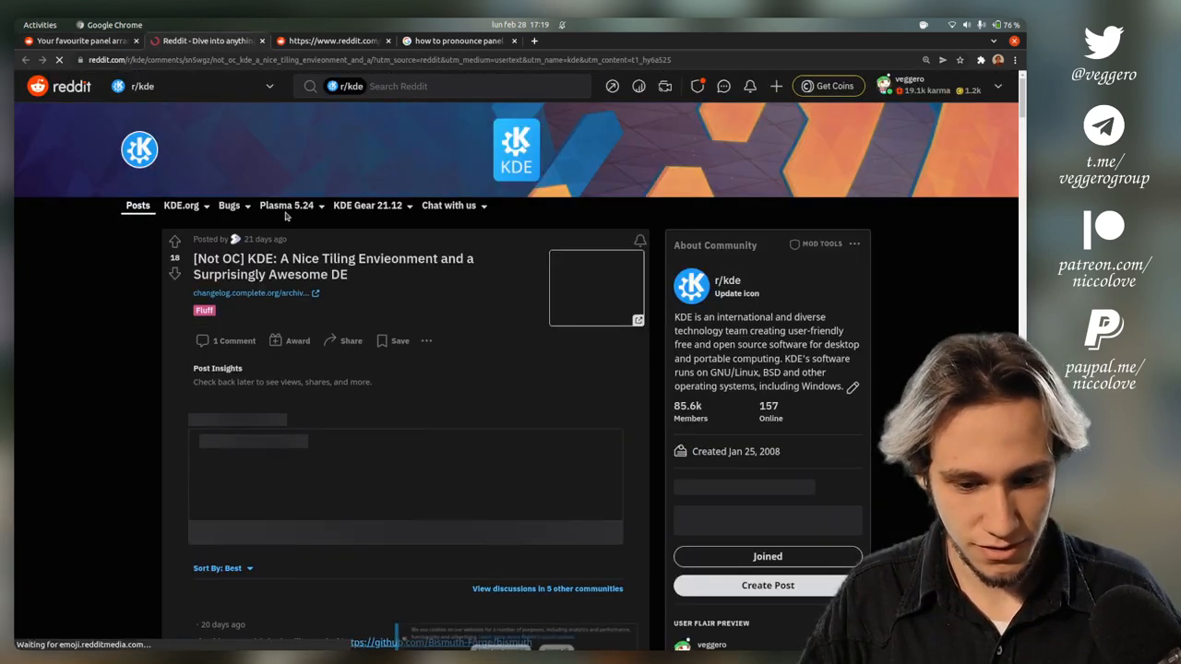
Step: Close the KDE tiling post tab and return to the panel arrangement thread
left_click(83, 41)
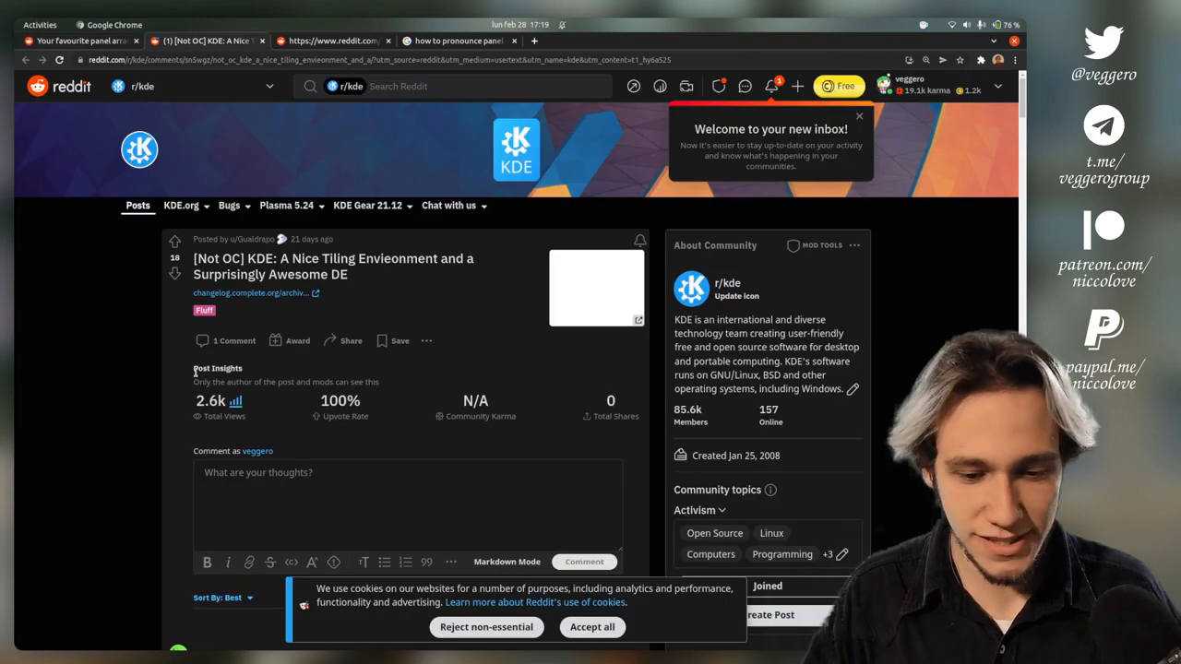
left_click(250, 291)
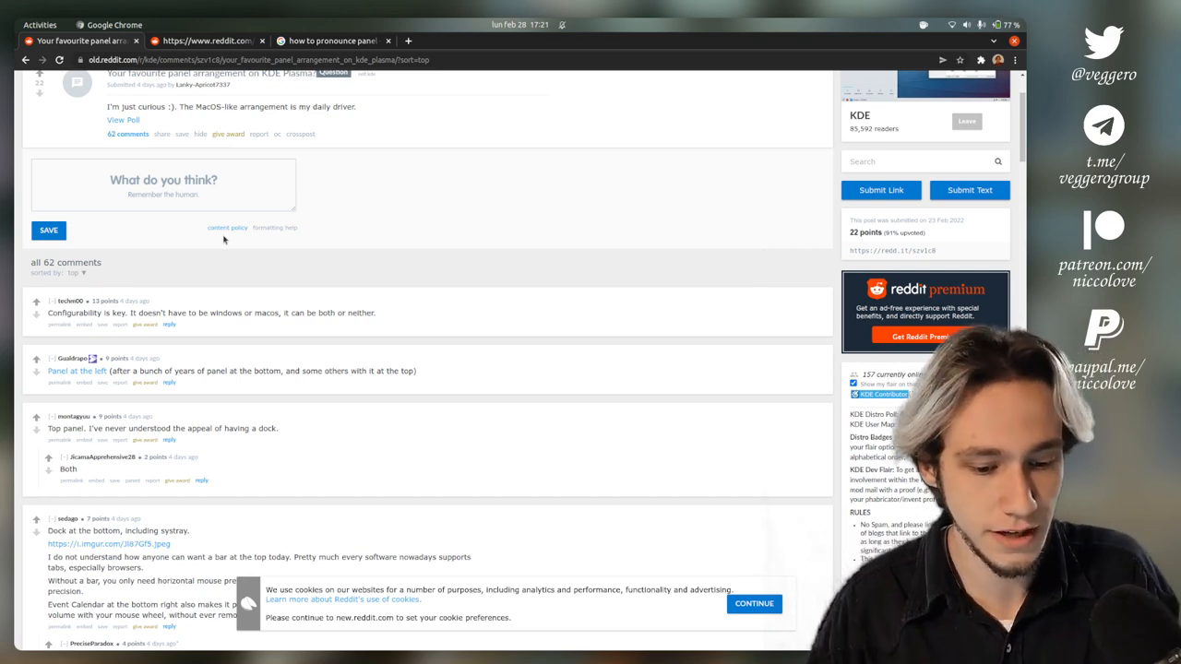
scroll("down", 3)
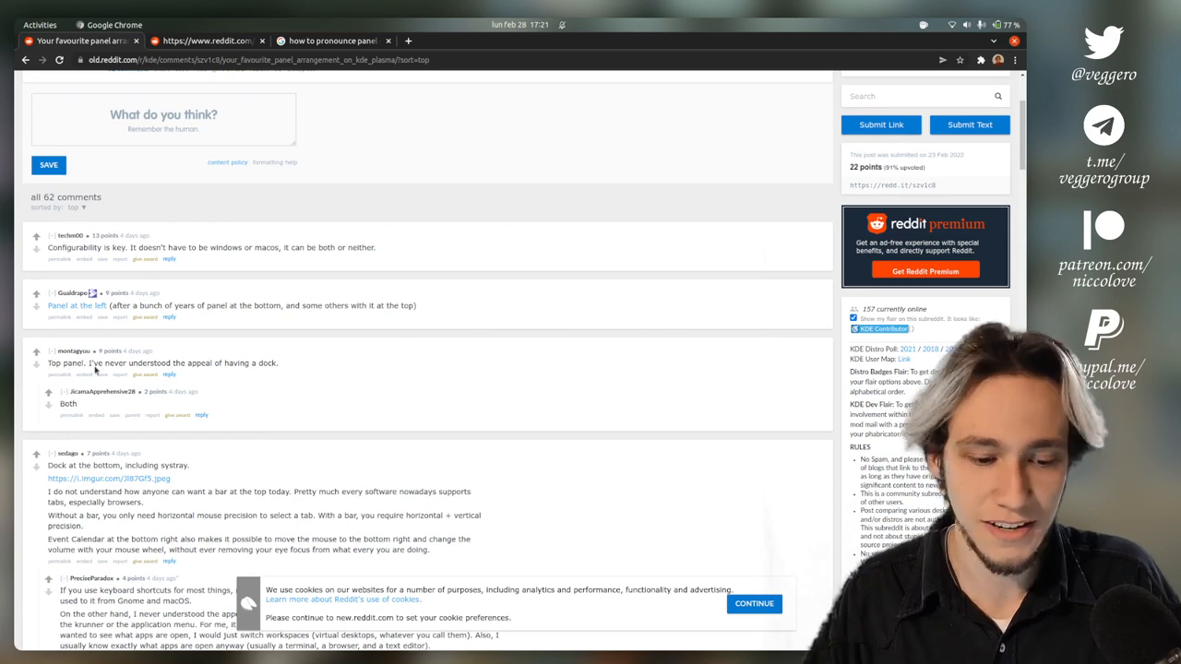
mouse_move(207, 369)
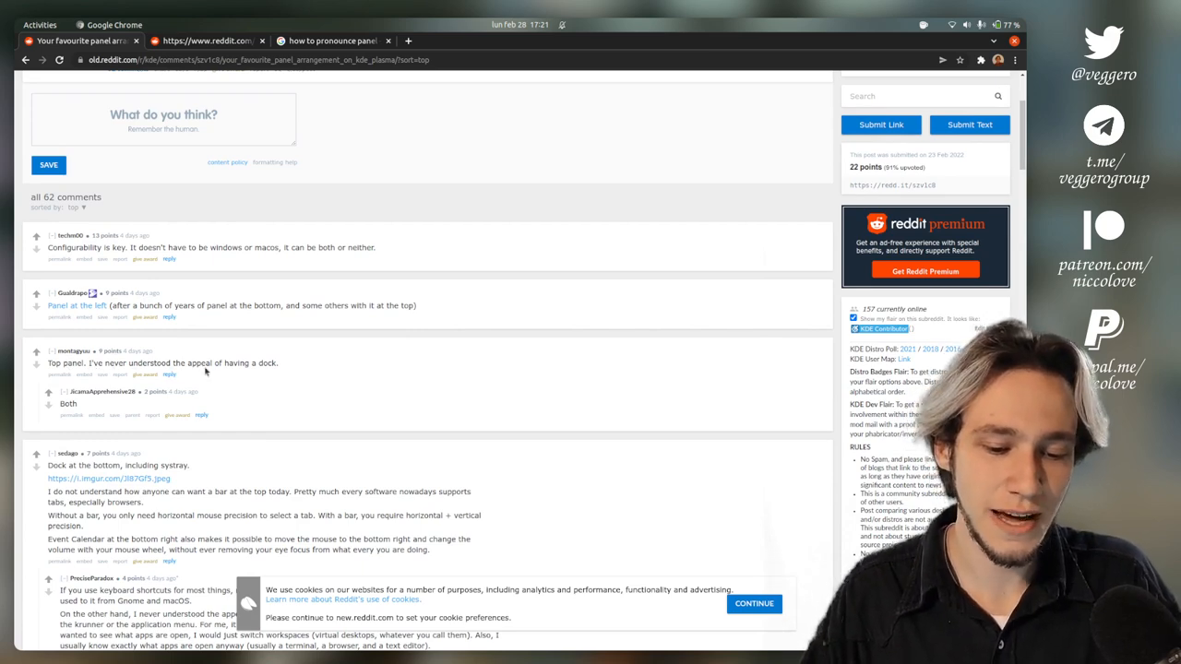
scroll("down", 3)
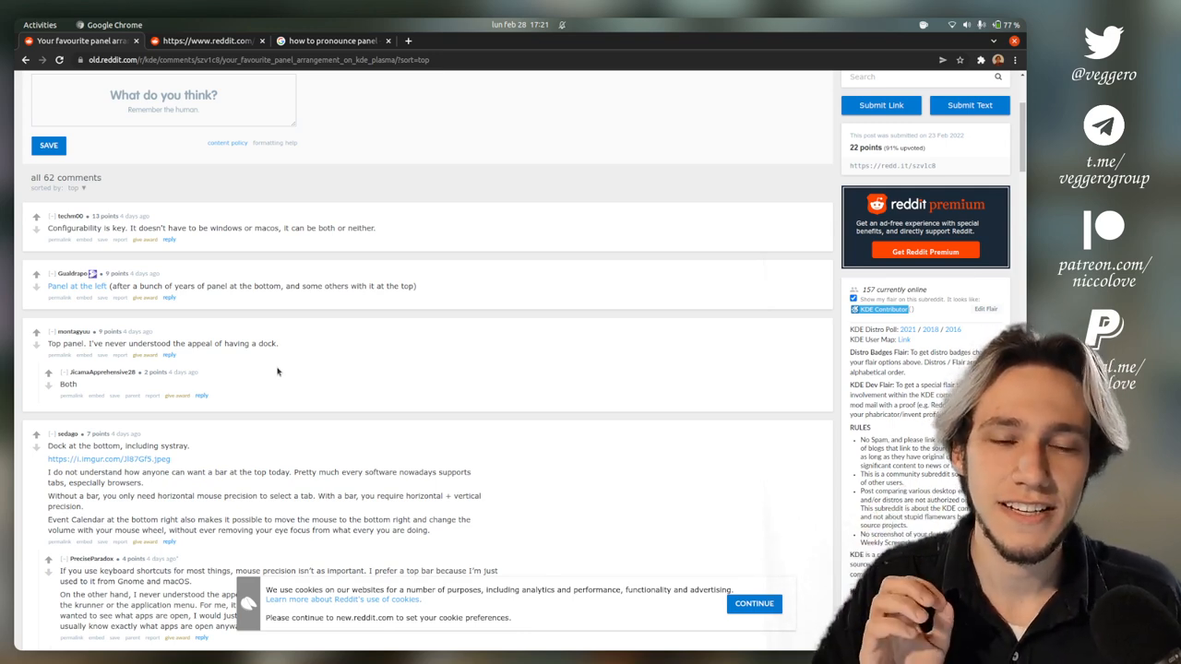
scroll("down", 3)
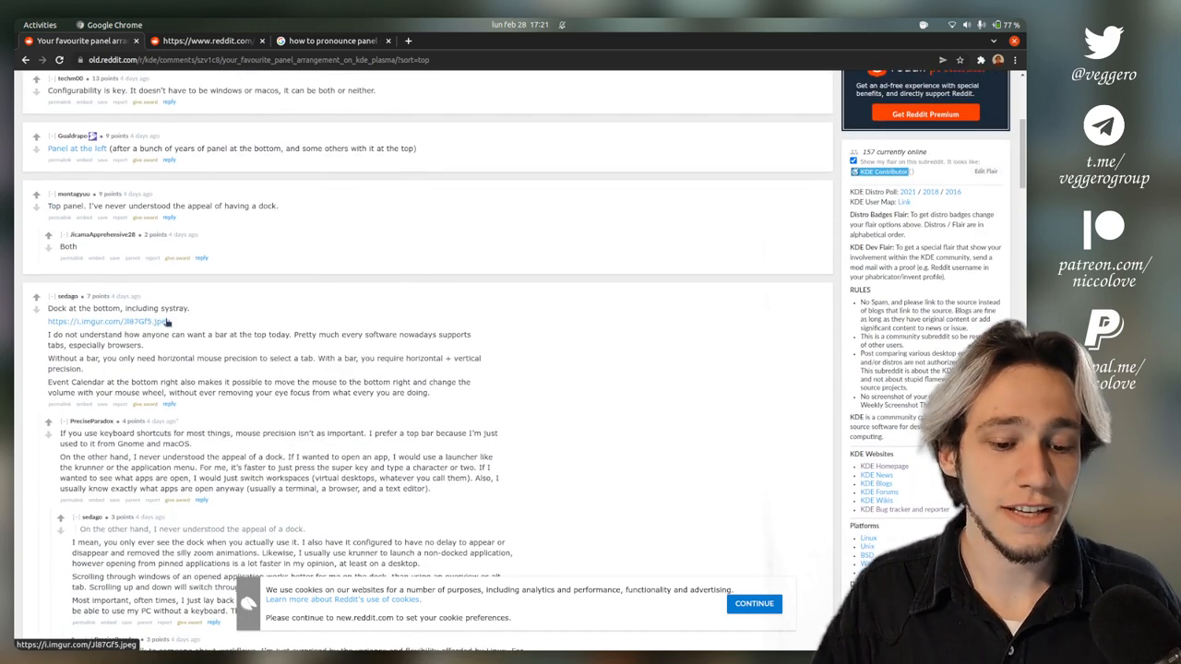
left_click(107, 321)
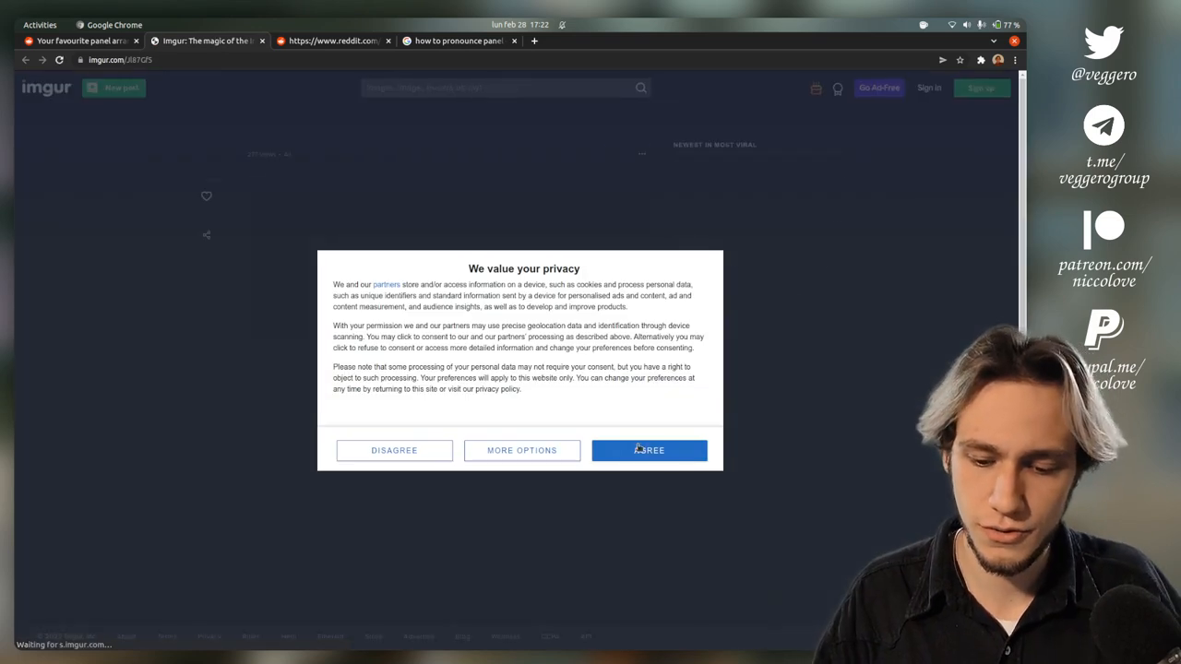
left_click(650, 451)
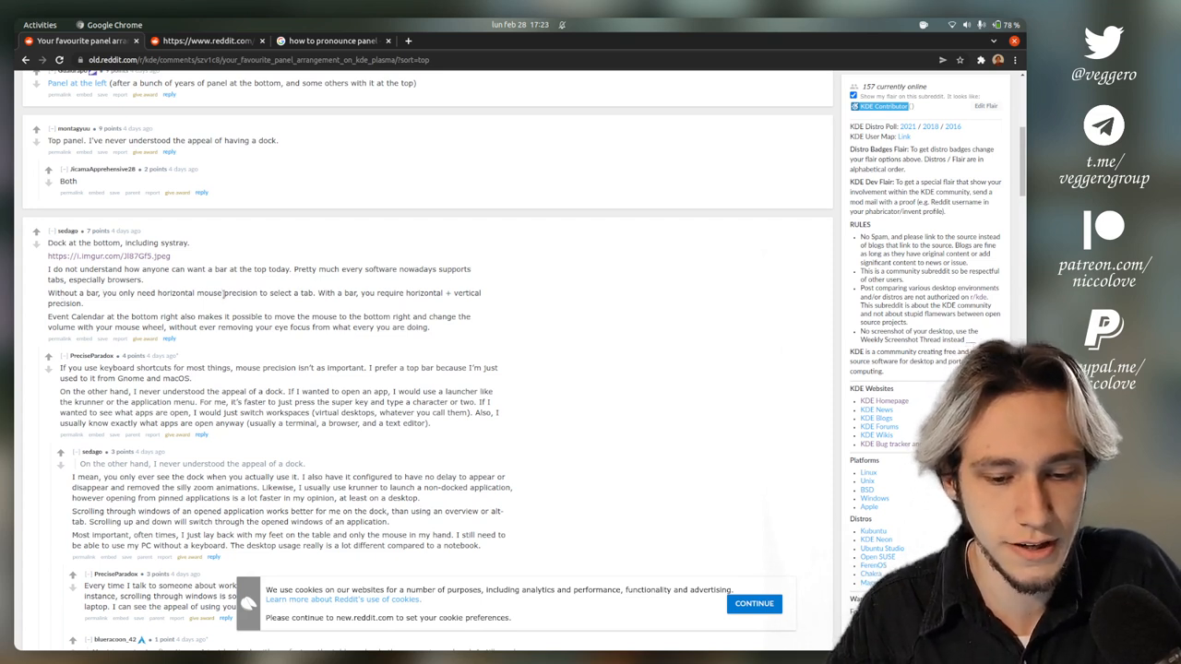
mouse_move(362, 303)
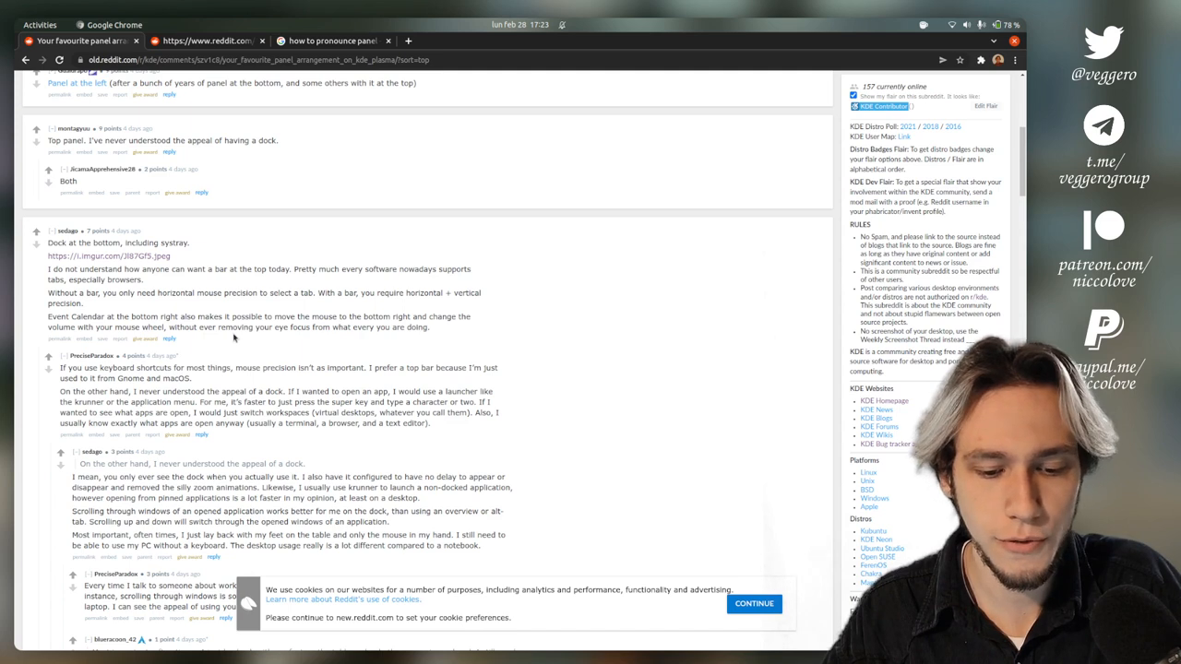
mouse_move(336, 336)
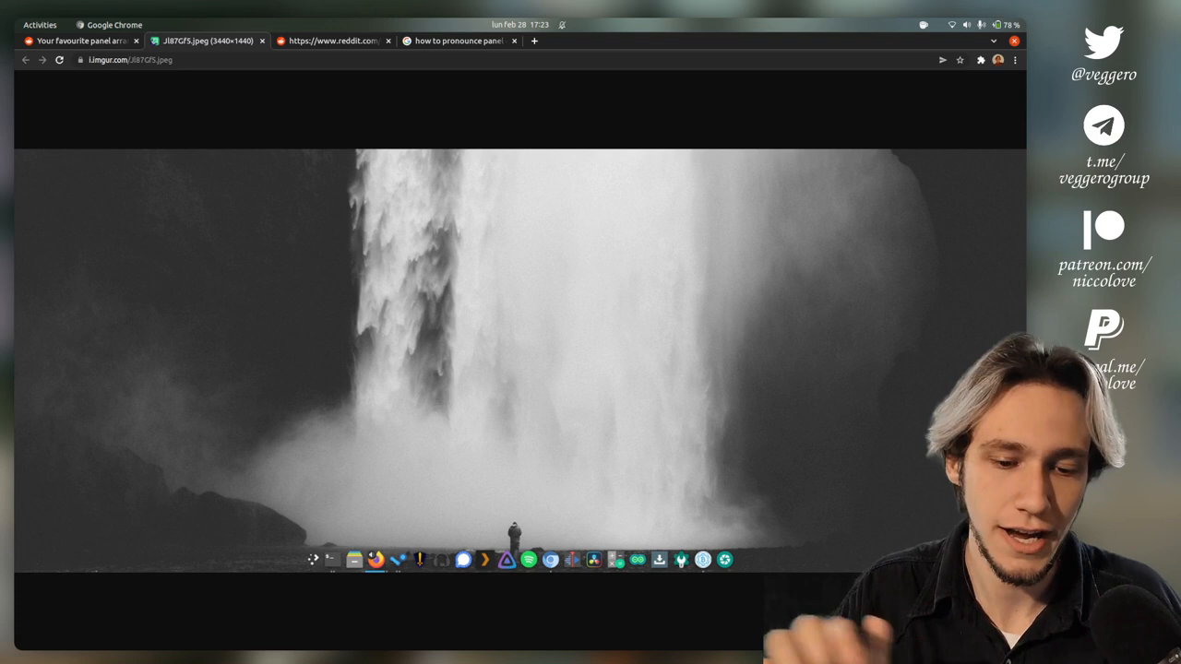
mouse_move(575, 399)
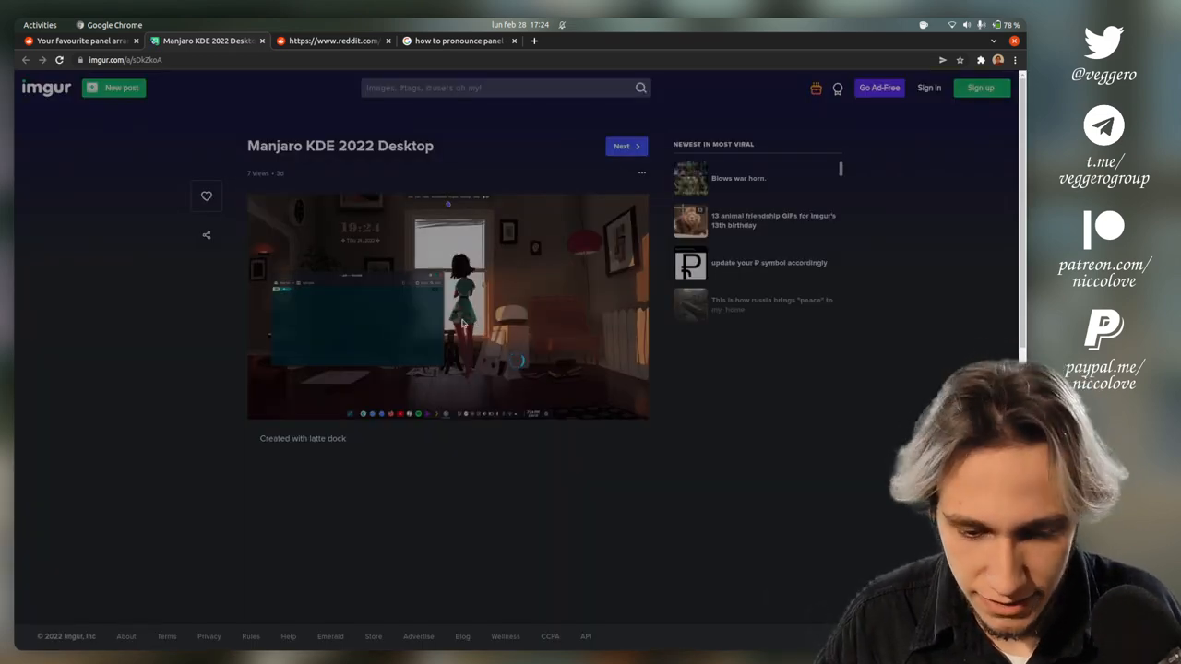
left_click(447, 307)
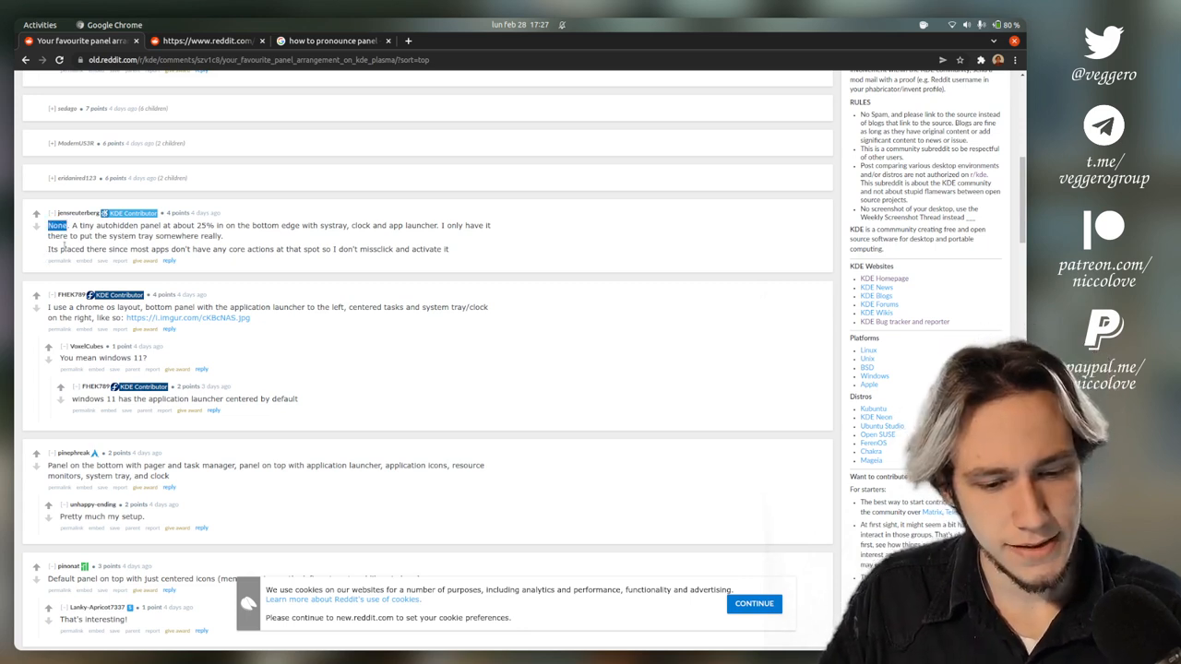
mouse_move(221, 258)
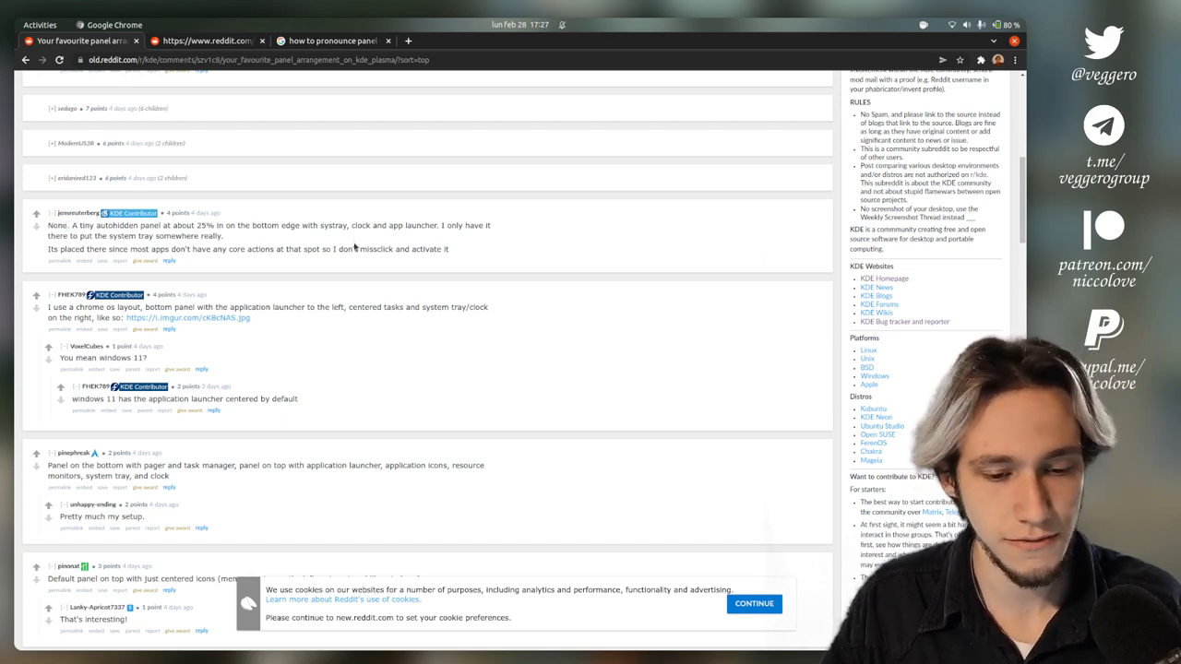
Step: Scroll to the Chrome OS-style layout comment and open its i.imgur.com screenshot link
scroll("down", 3)
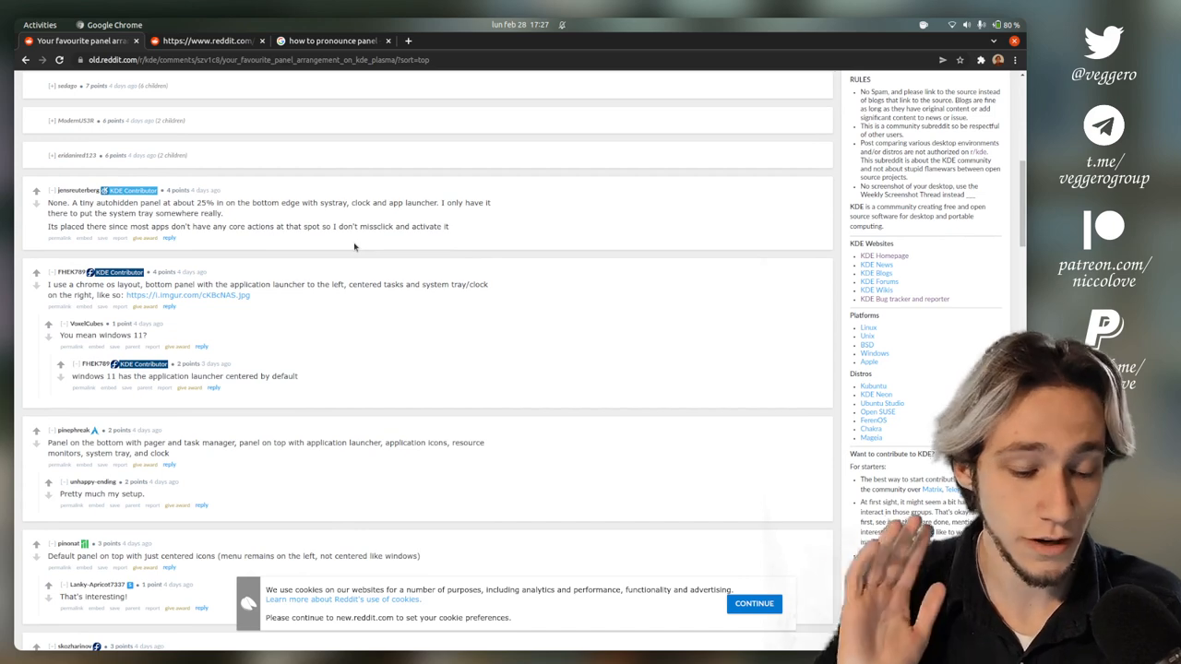
scroll("down", 3)
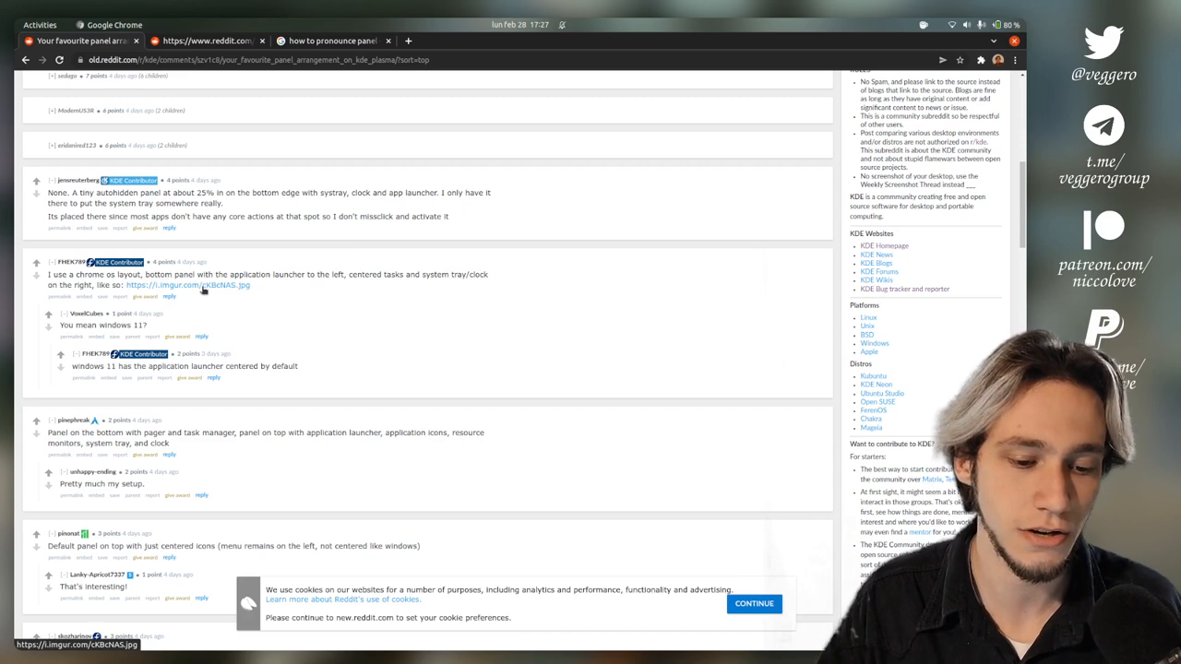
left_click(188, 284)
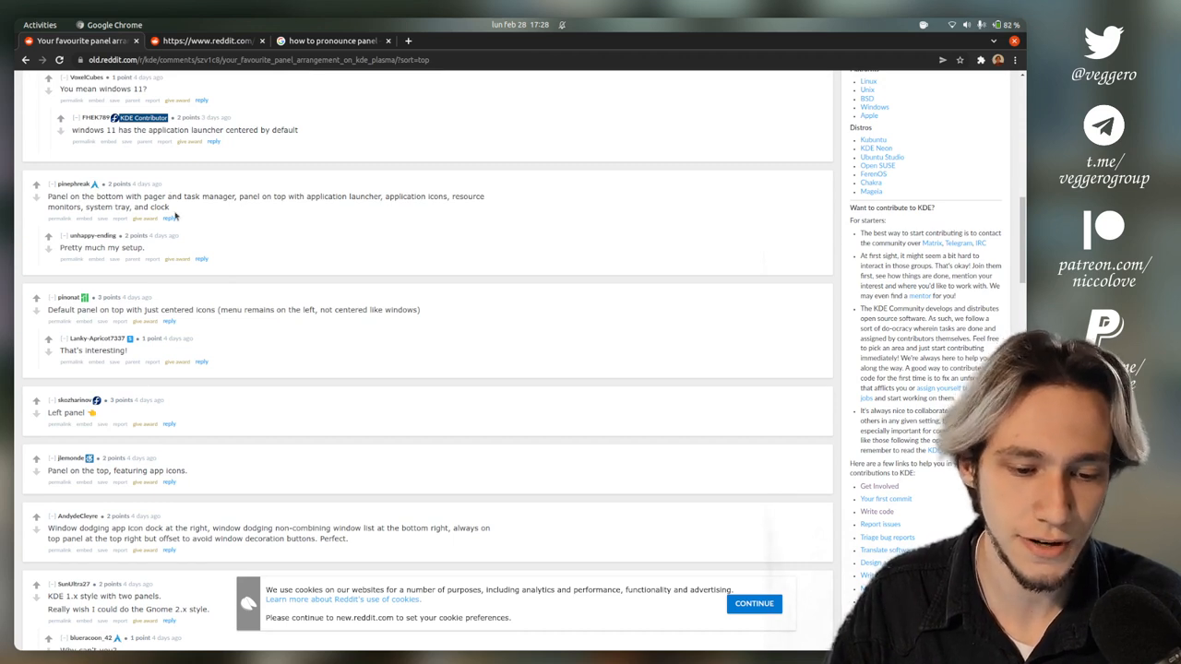
scroll("down", 3)
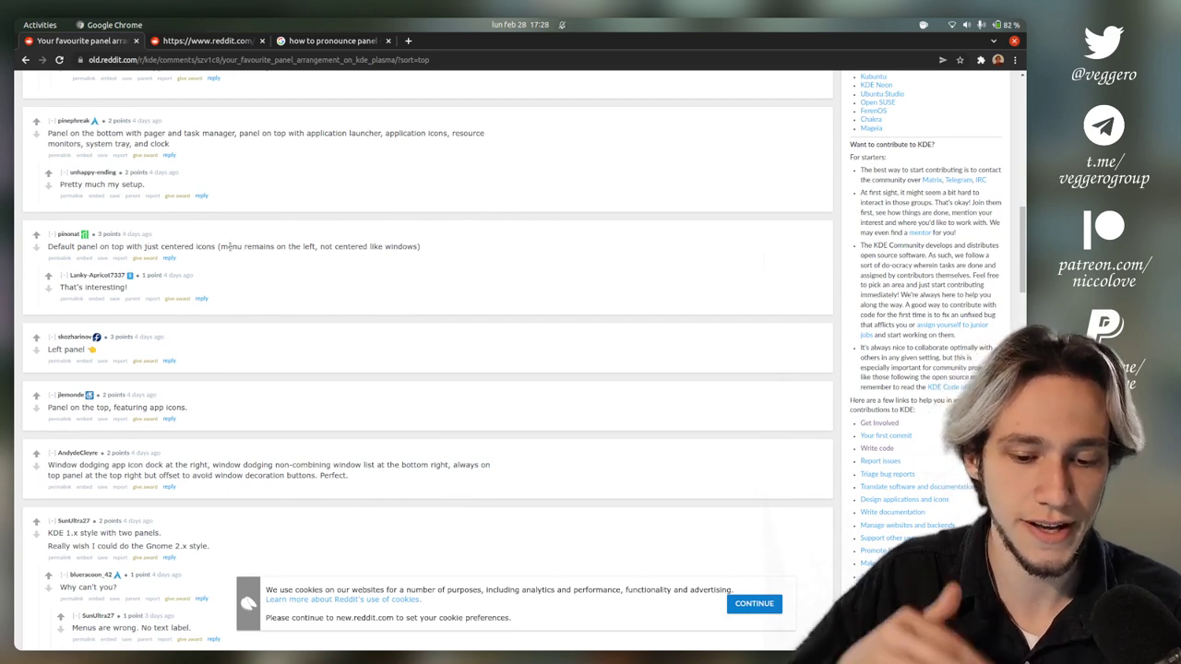
scroll("down", 3)
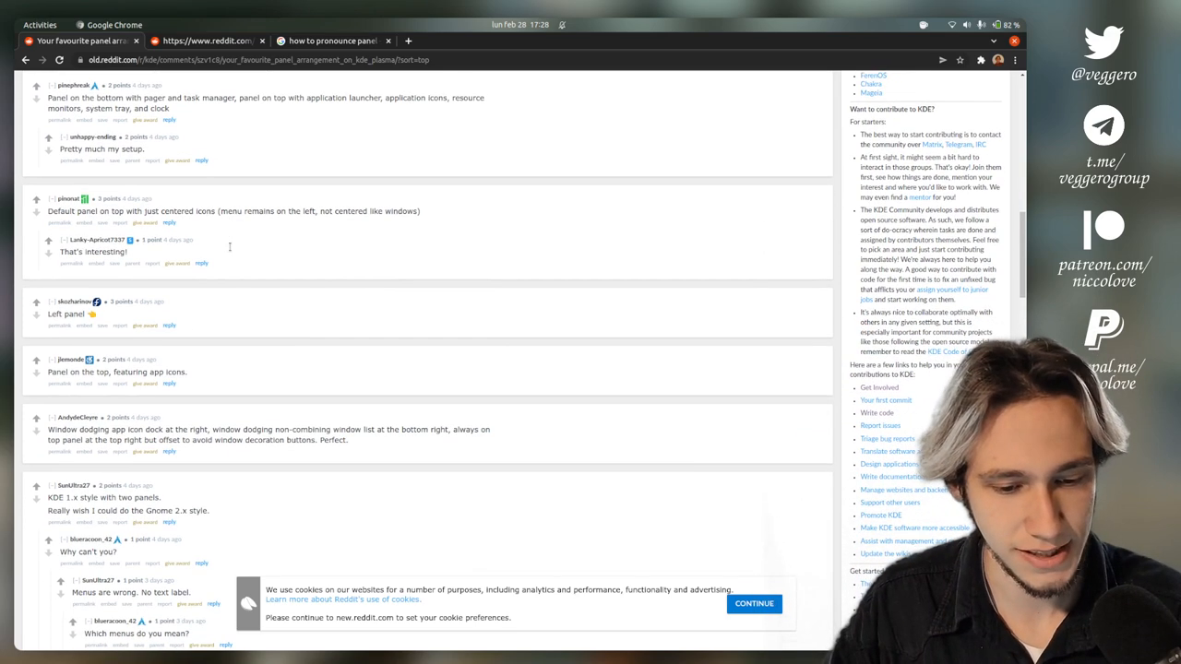
scroll("down", 3)
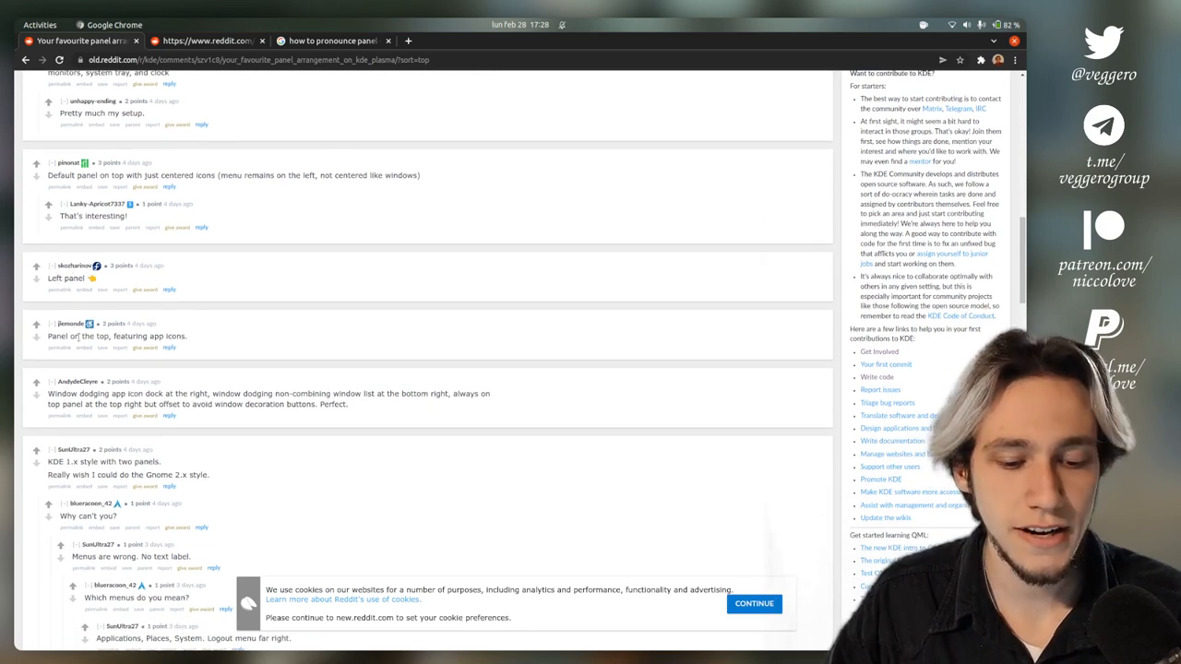
scroll("down", 3)
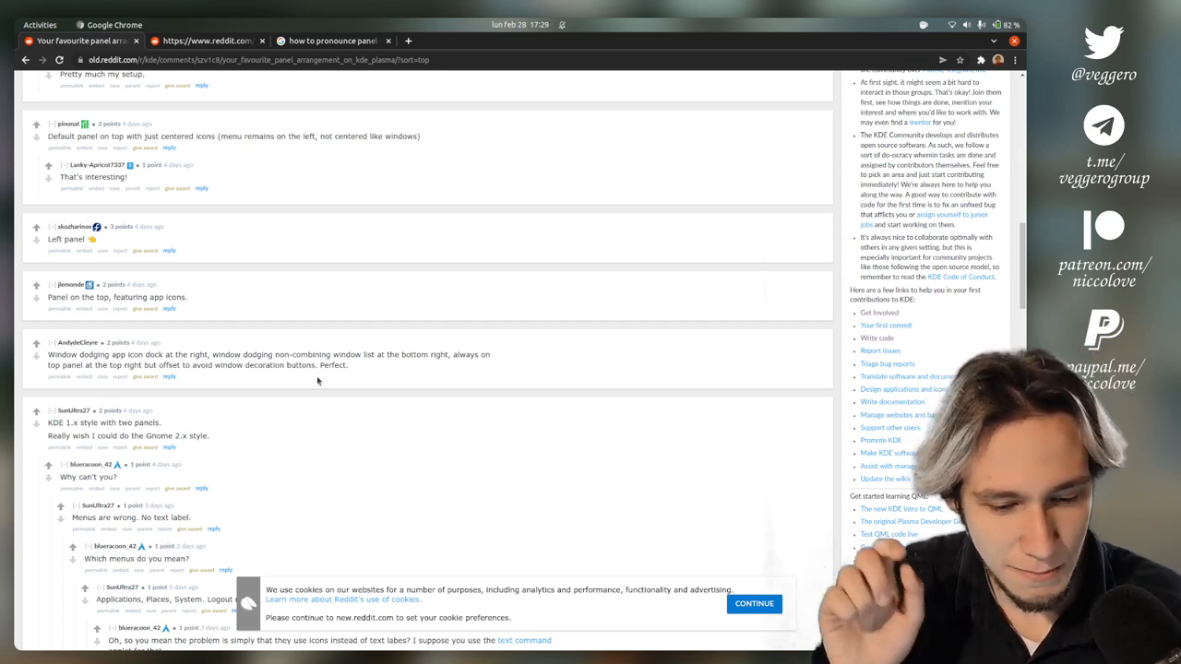
mouse_move(161, 384)
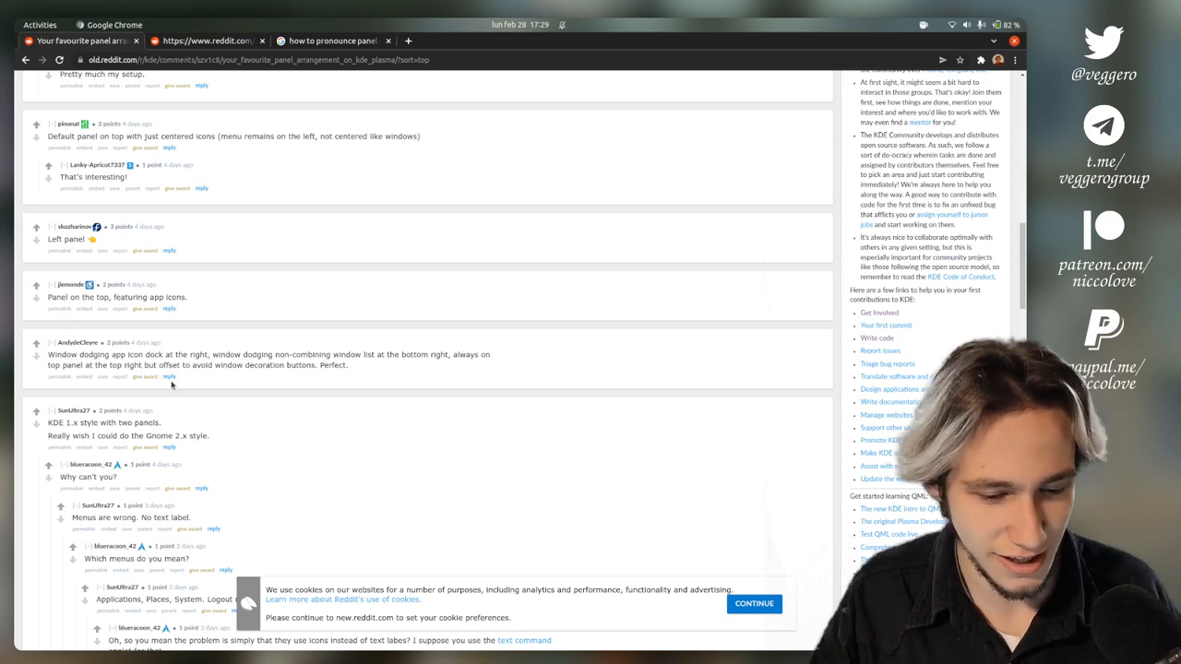
left_click(169, 376)
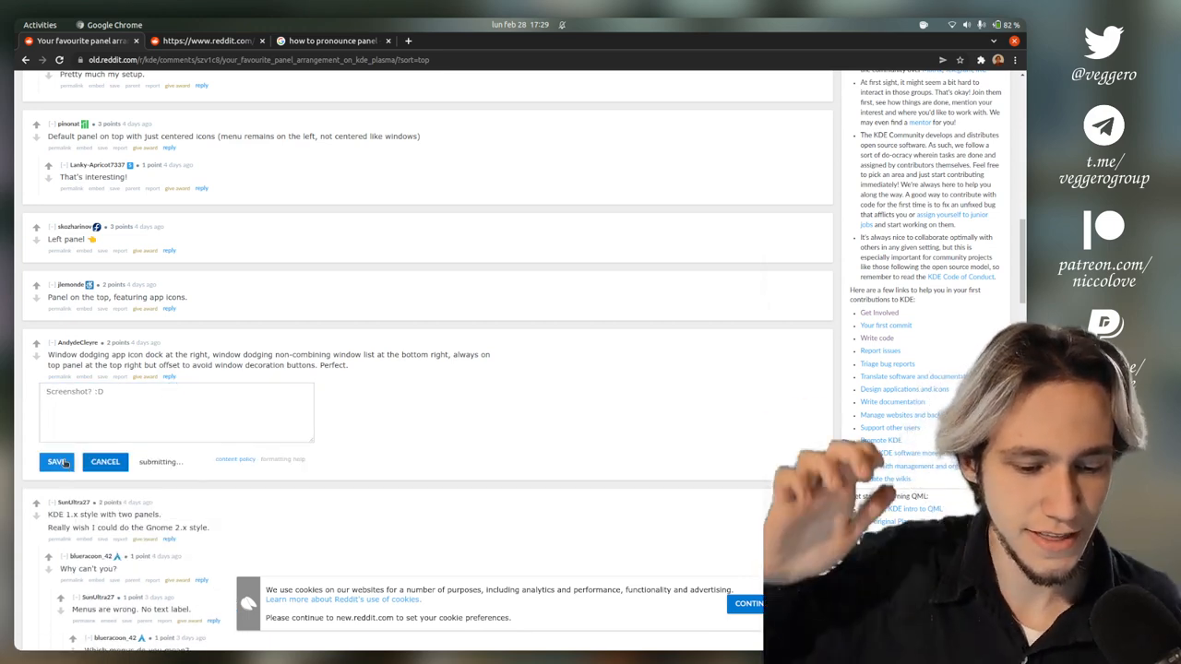
left_click(52, 461)
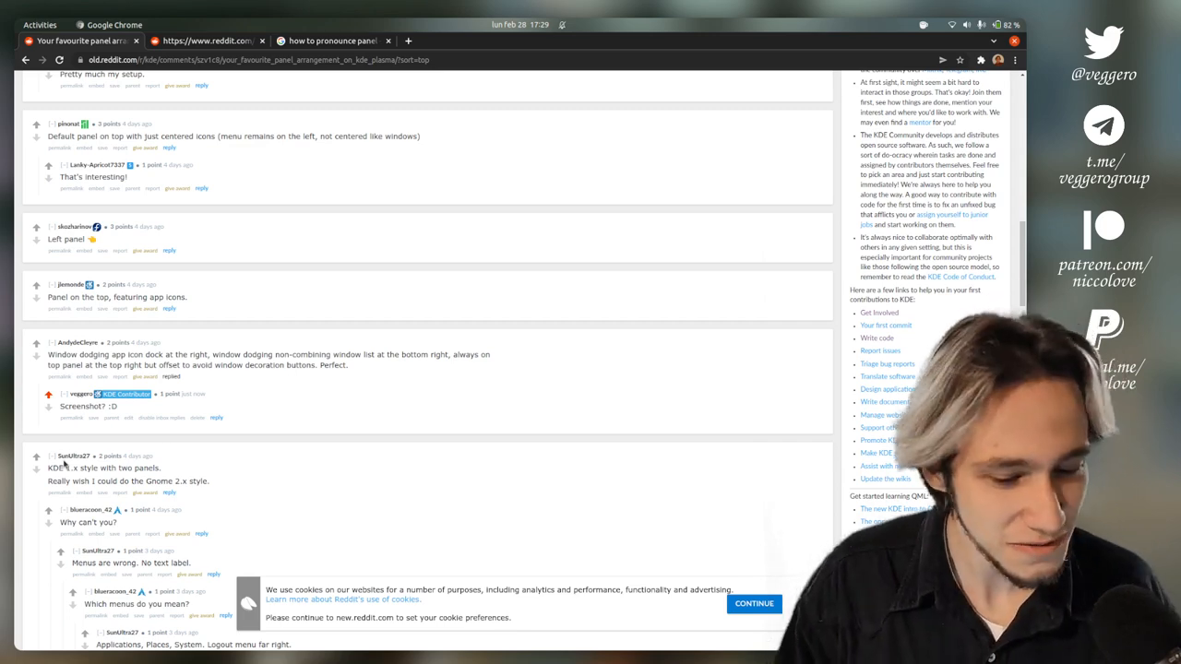
scroll("down", 3)
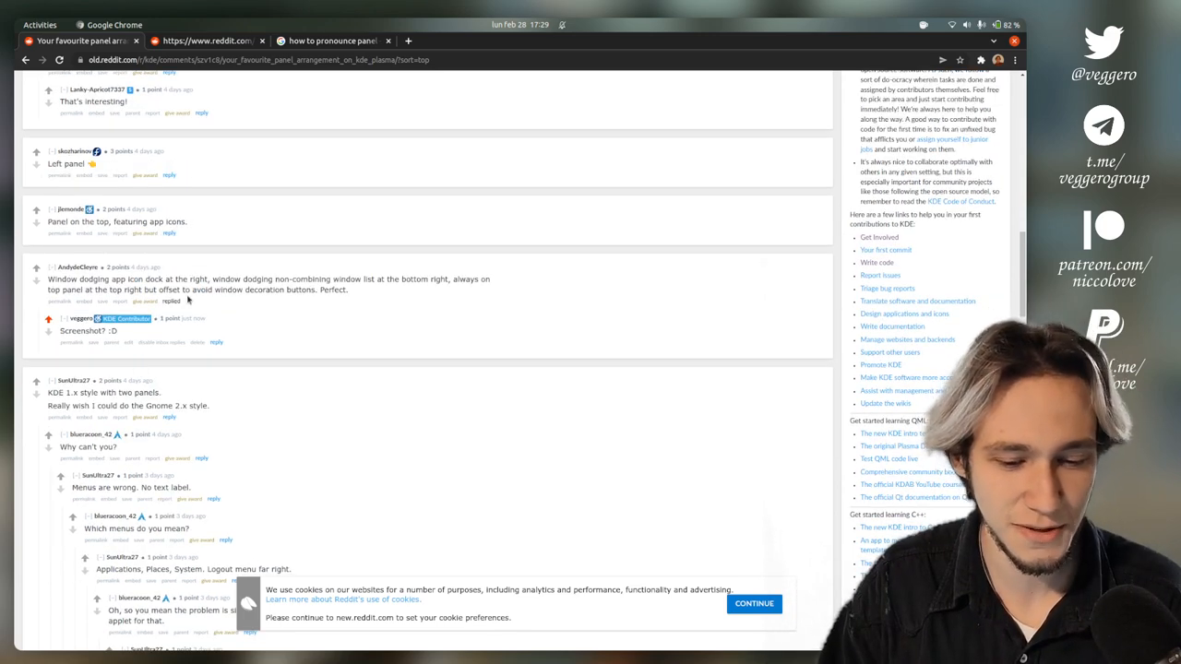
scroll("down", 3)
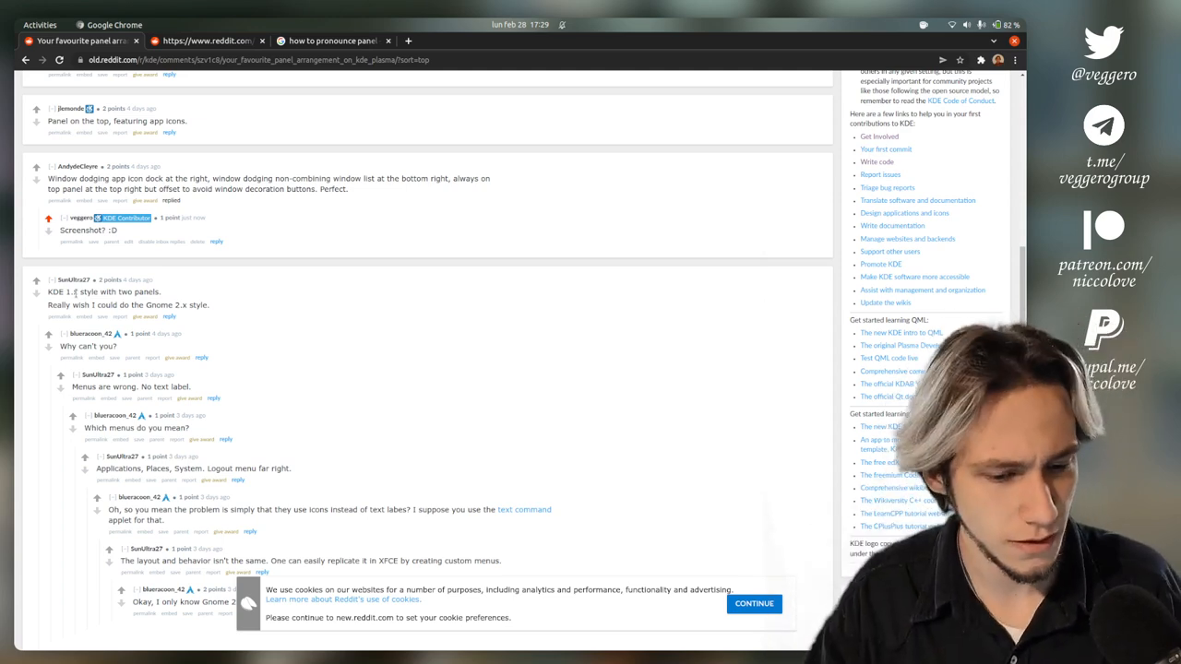
double_click(55, 293)
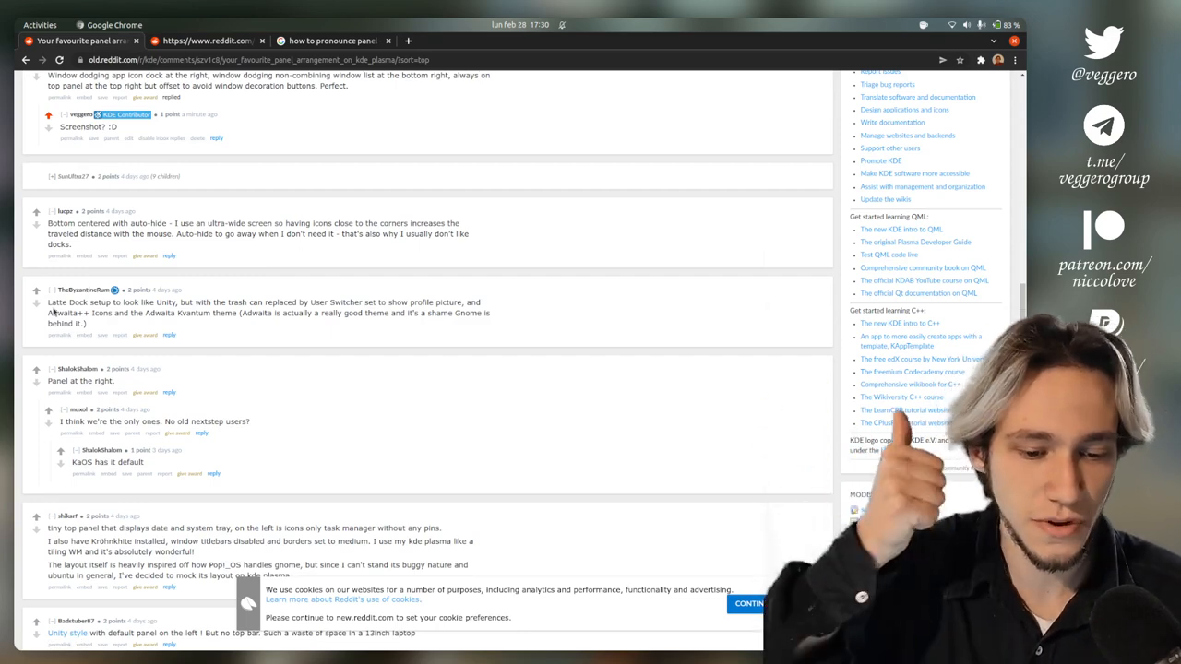
scroll("down", 3)
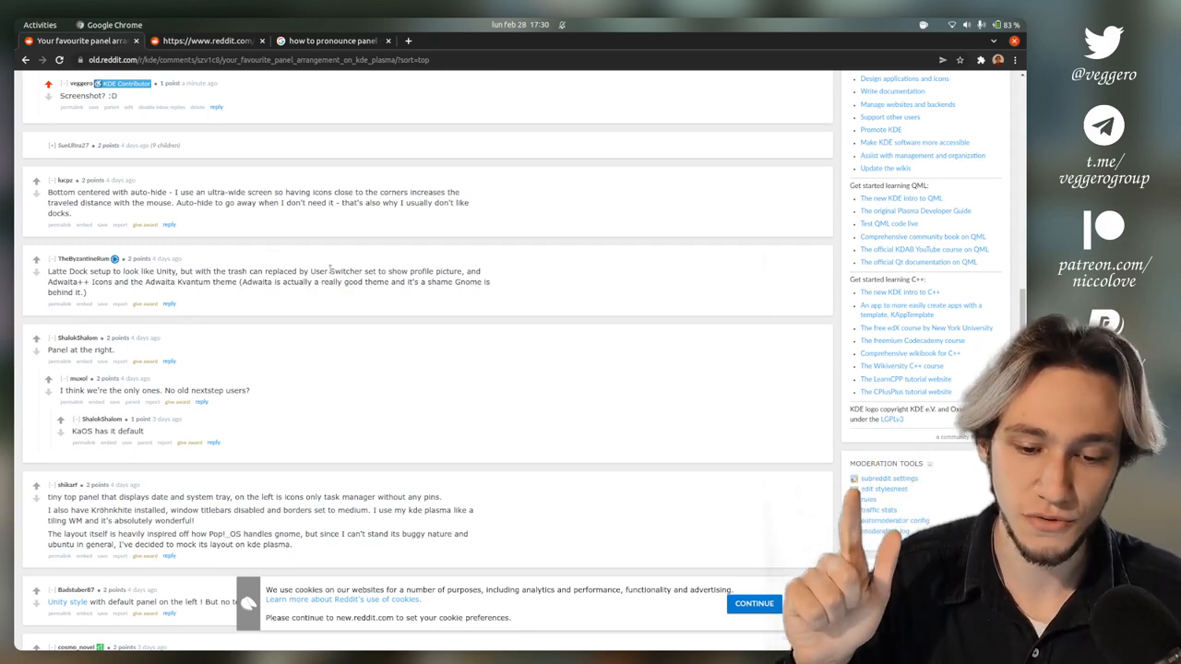
scroll("down", 3)
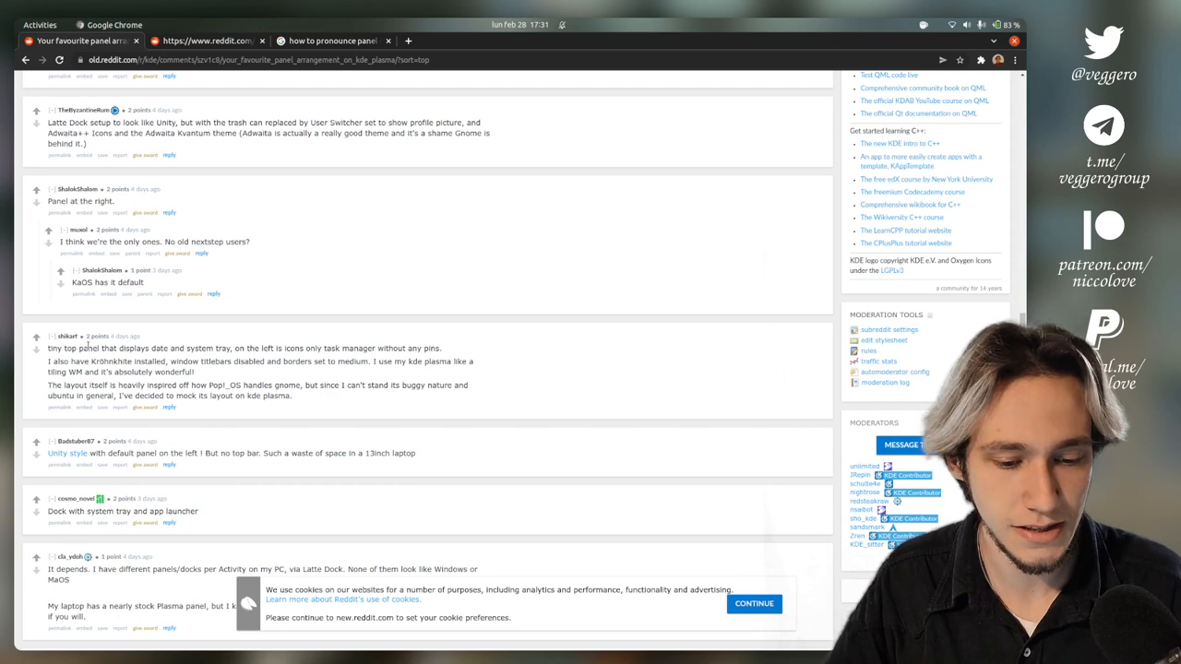
double_click(103, 366)
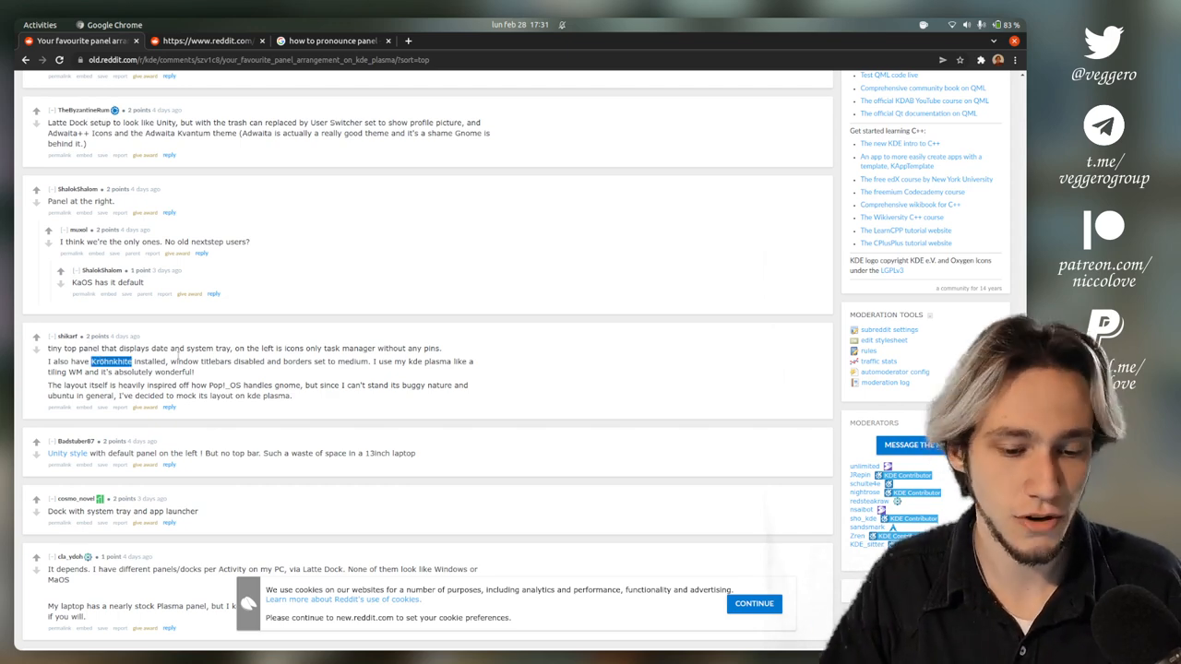
scroll("down", 3)
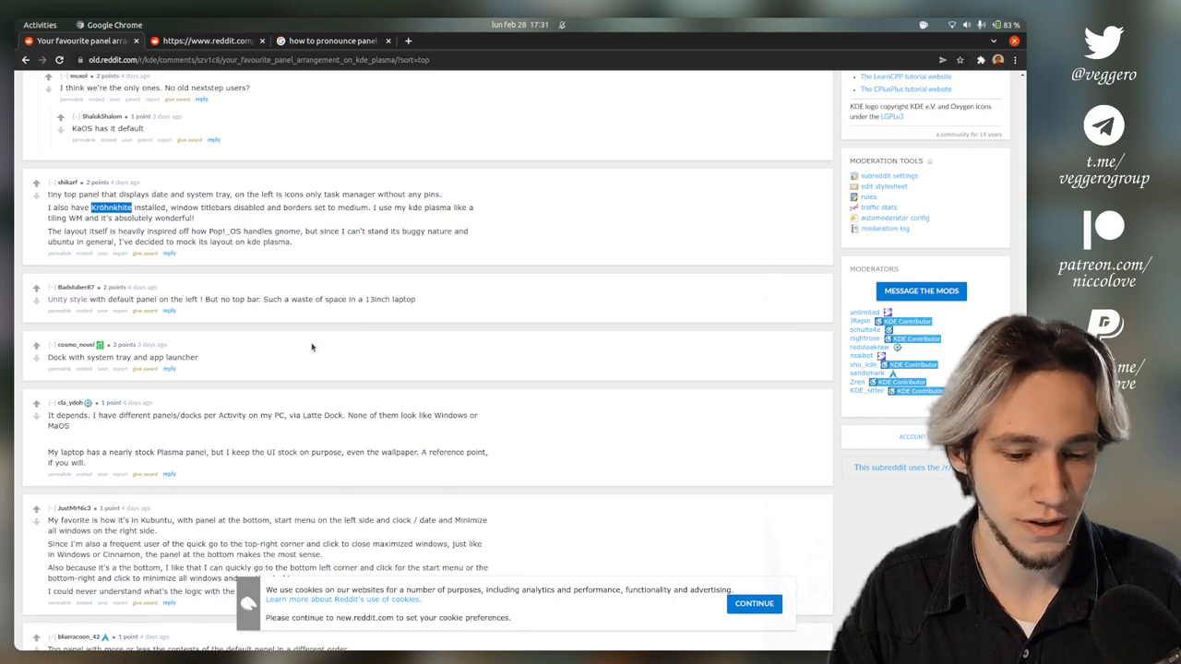
scroll("down", 3)
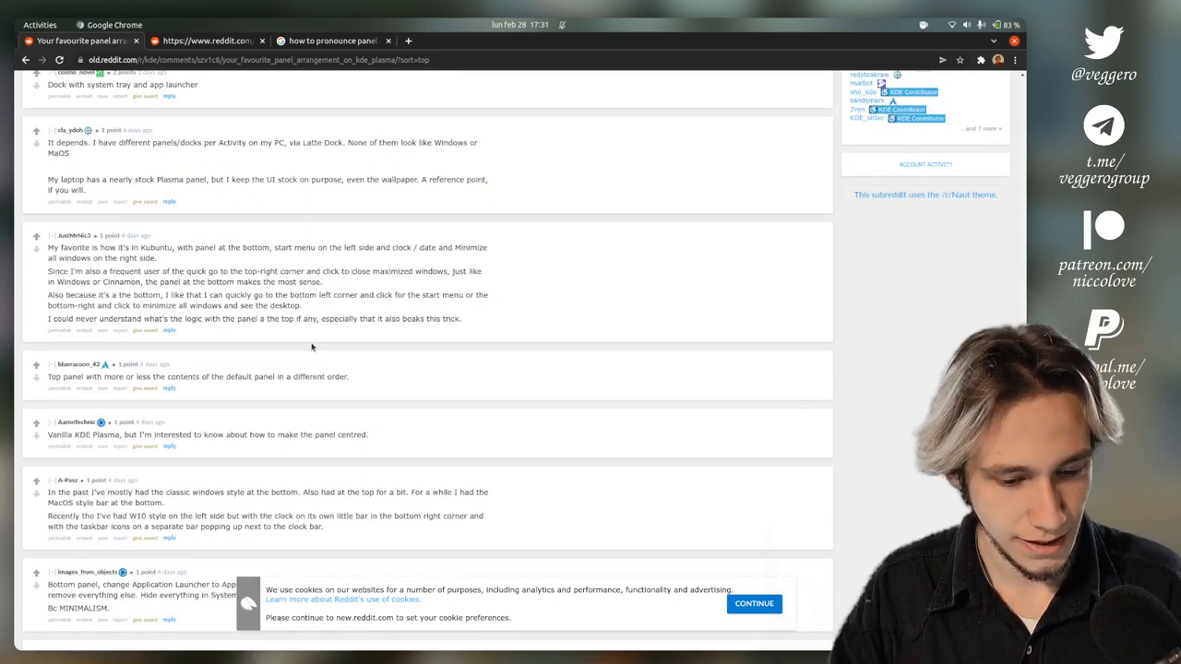
scroll("down", 3)
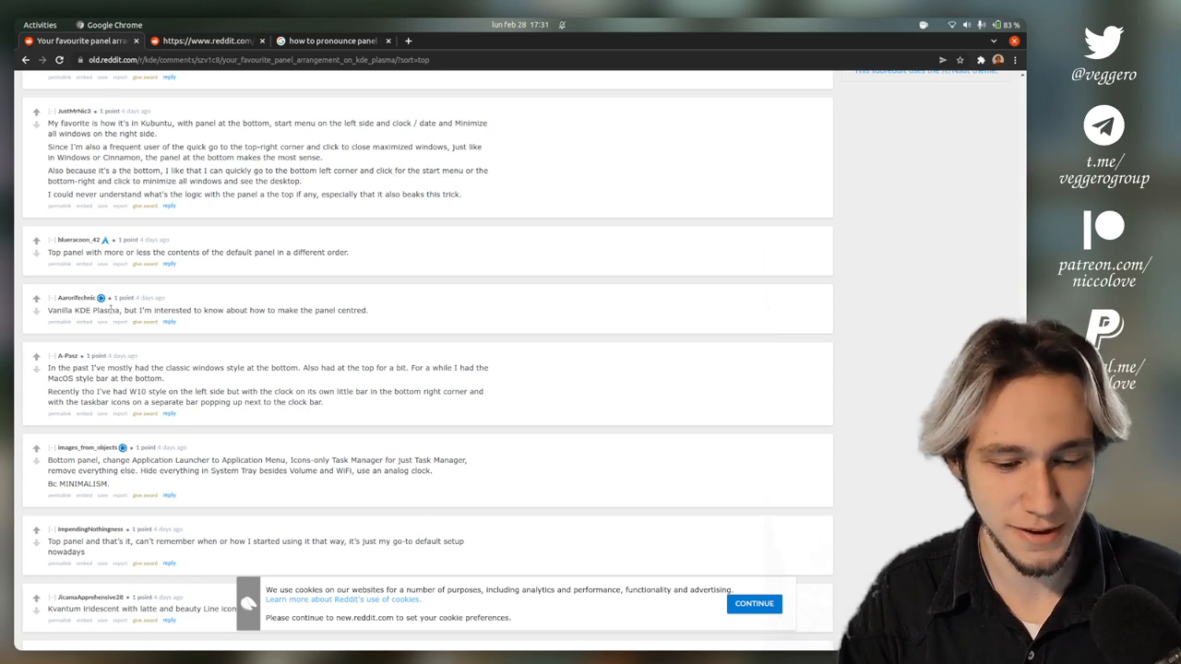
scroll("down", 3)
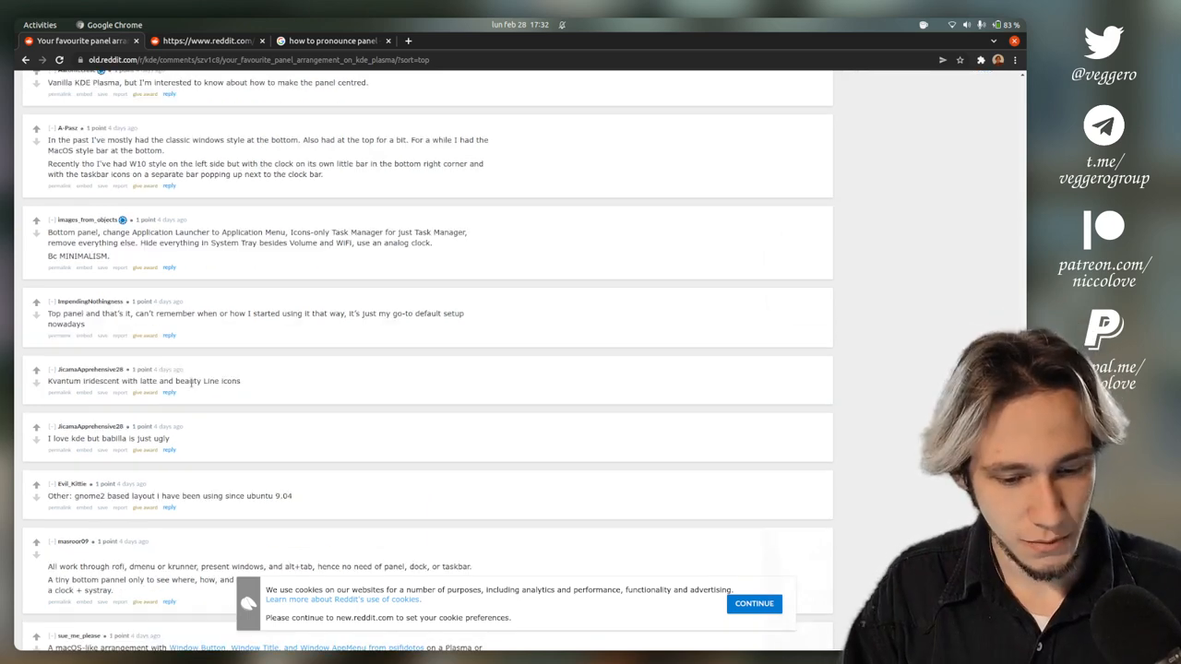
scroll("down", 3)
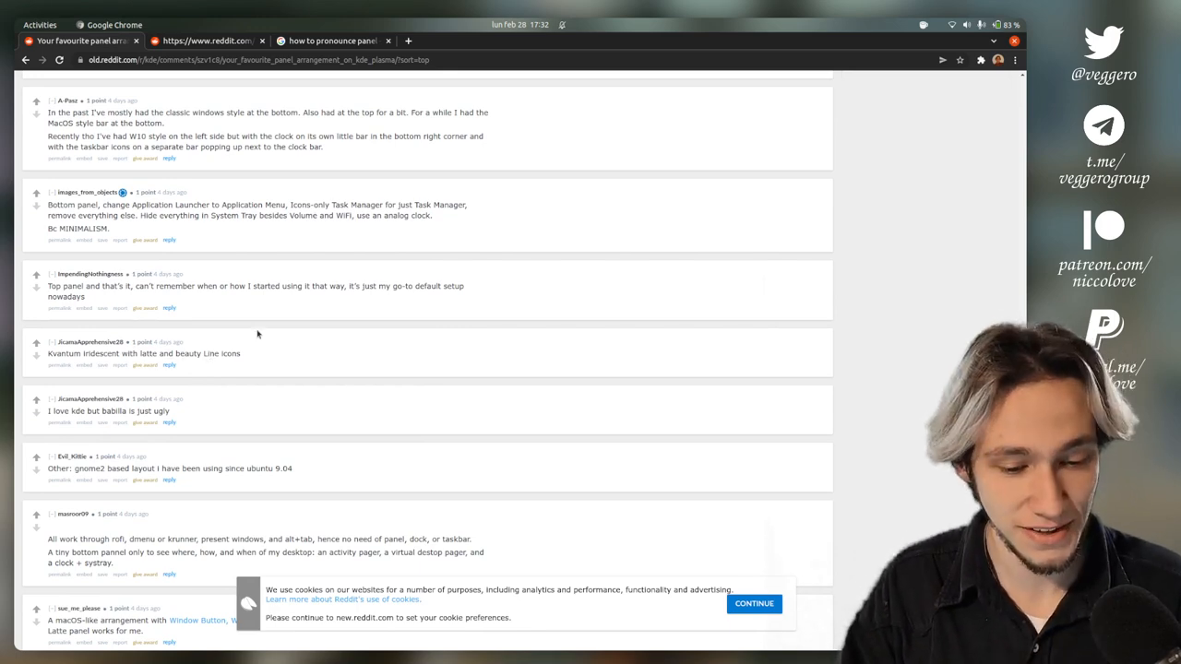
scroll("down", 3)
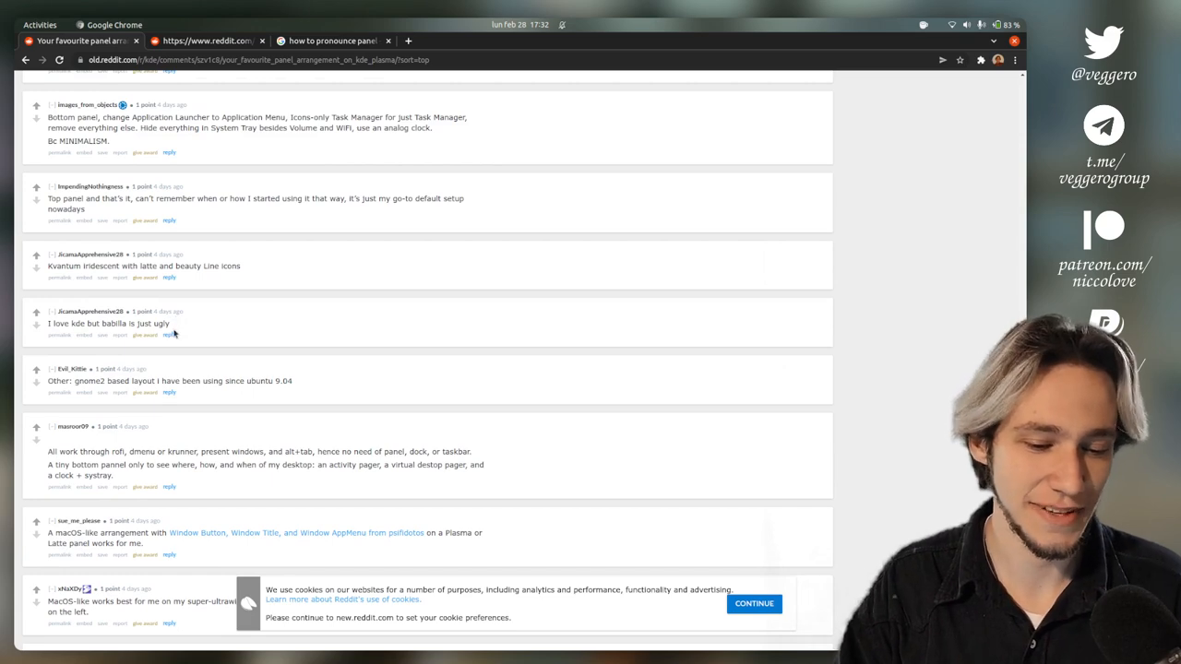
scroll("down", 3)
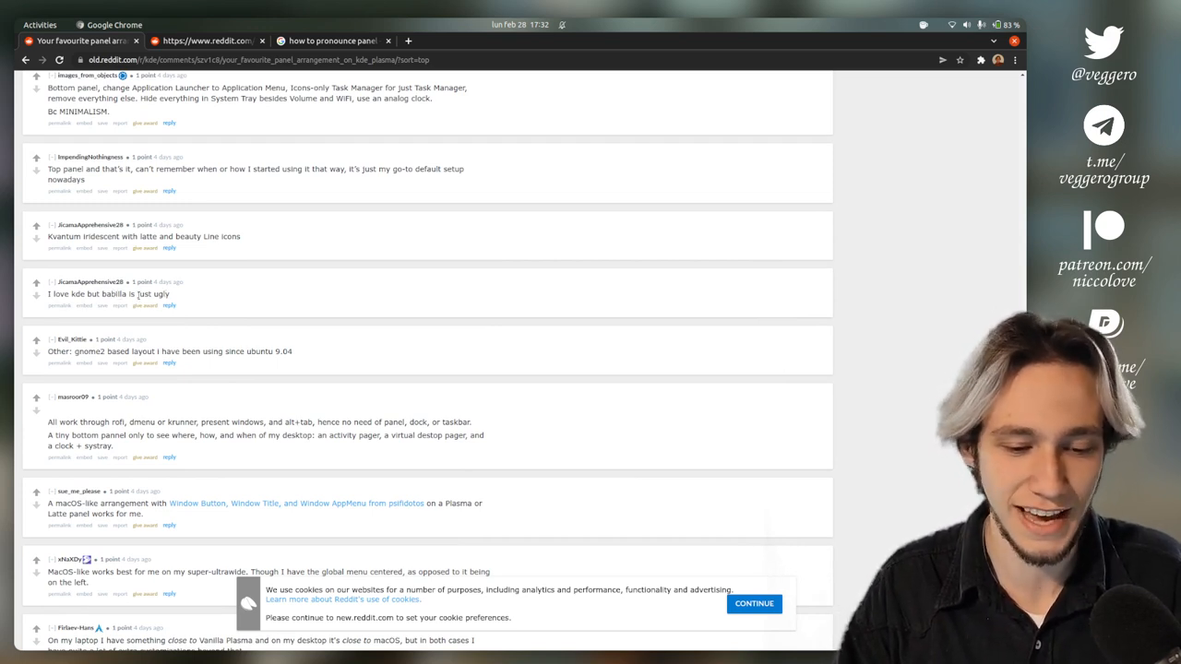
scroll("down", 3)
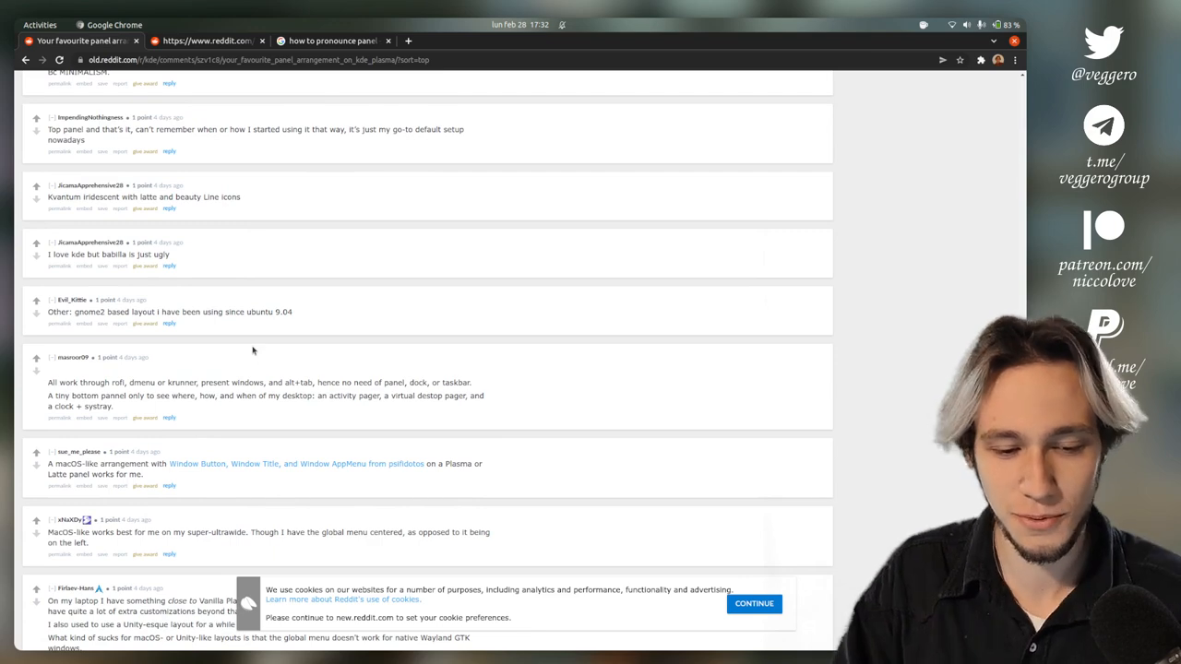
scroll("down", 3)
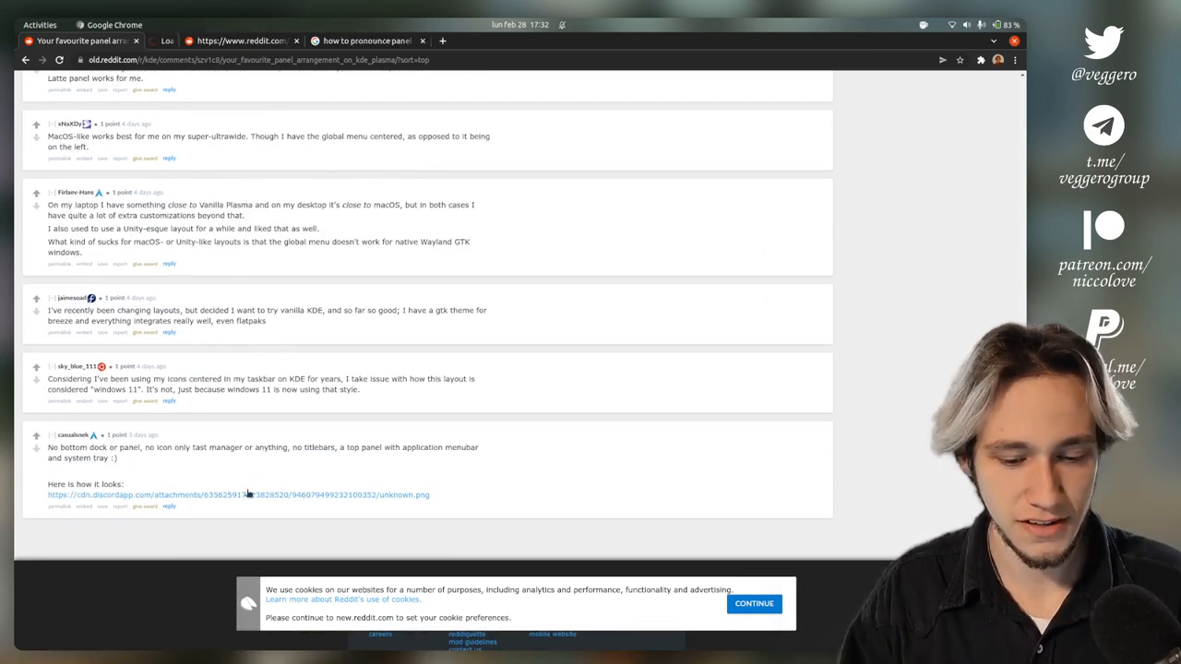
Step: Open the cdn.discordapp.com desktop screenshot from the no-dock comment and view it in its tab
left_click(236, 495)
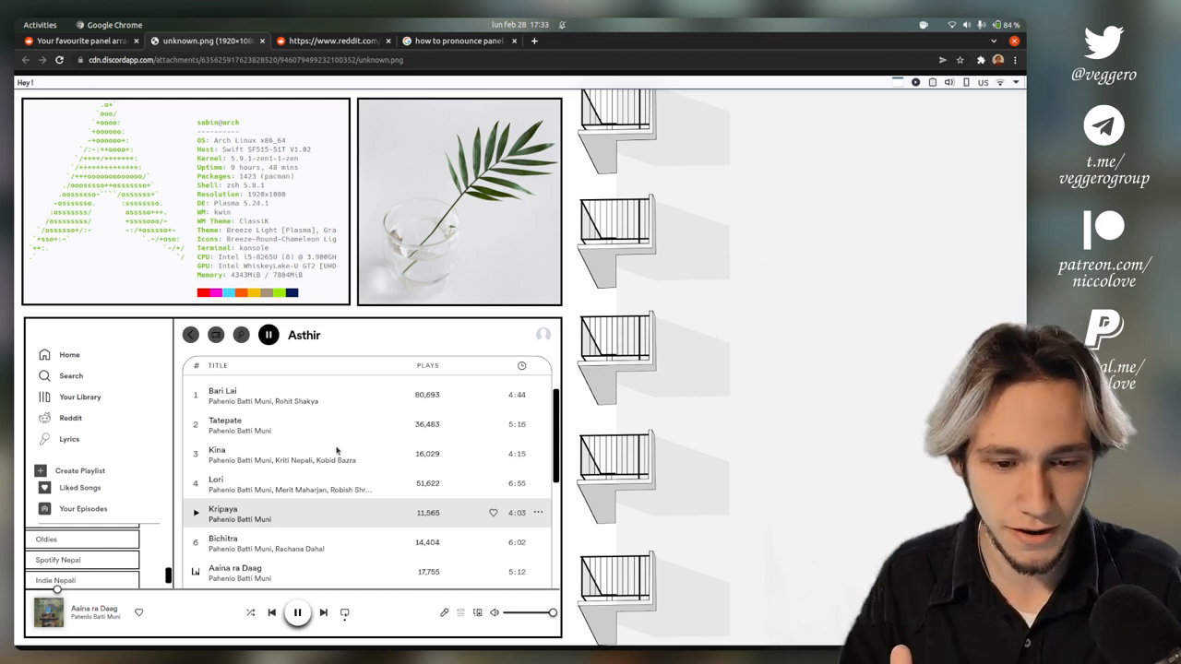
left_click(336, 41)
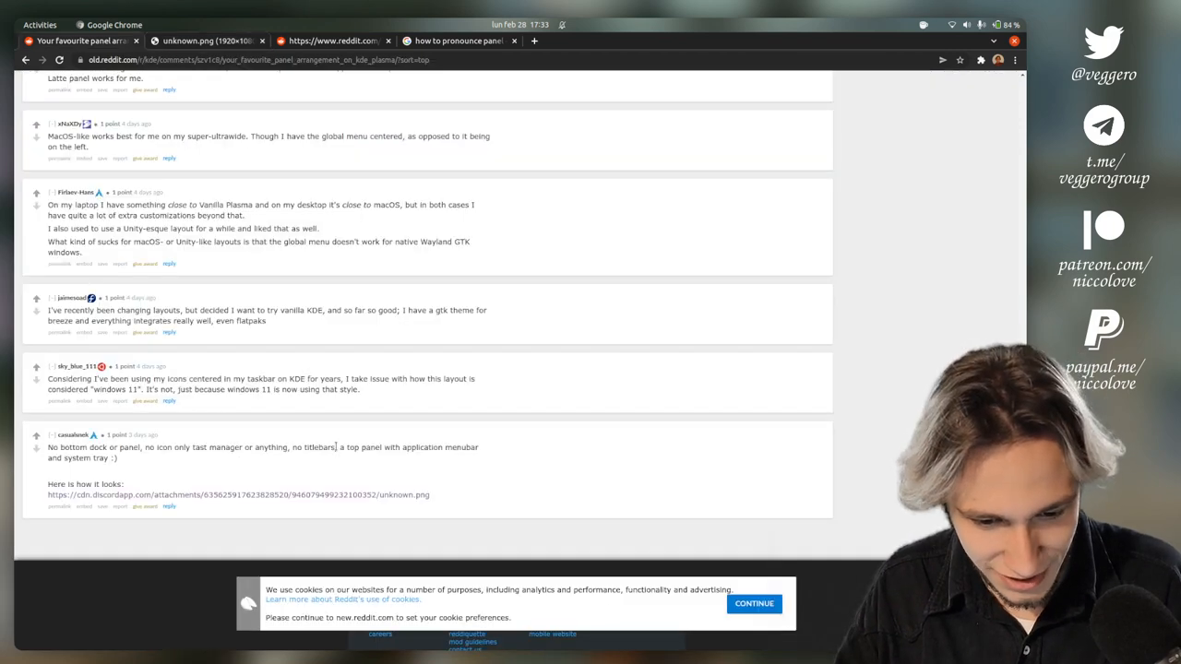
left_click(236, 494)
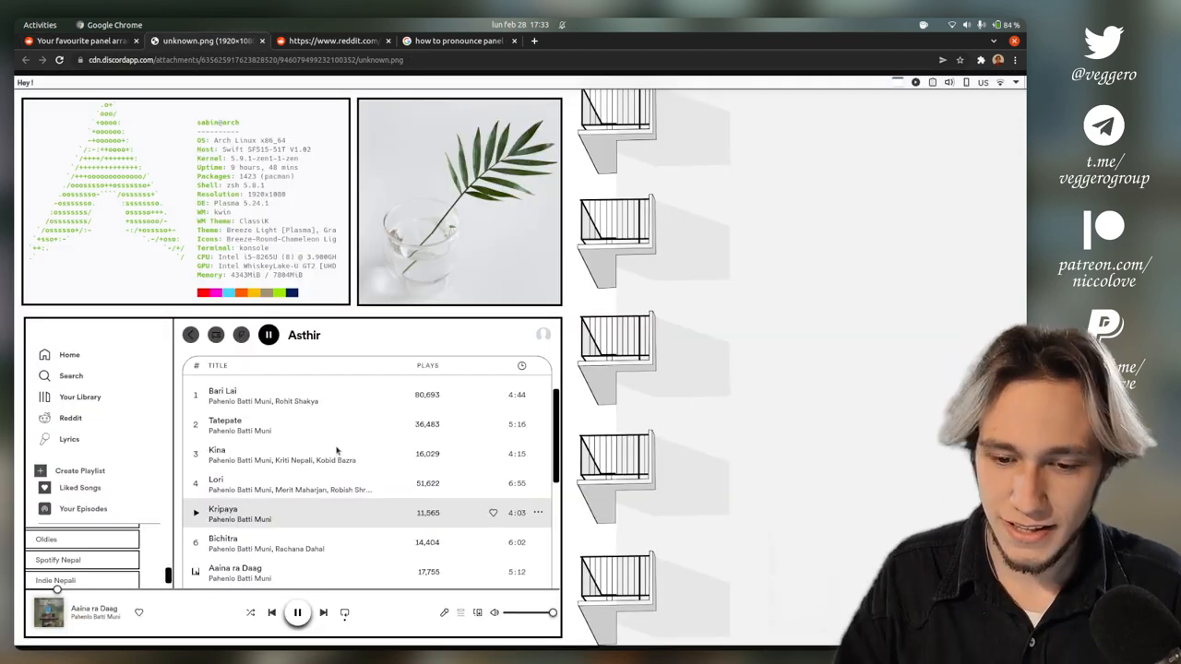